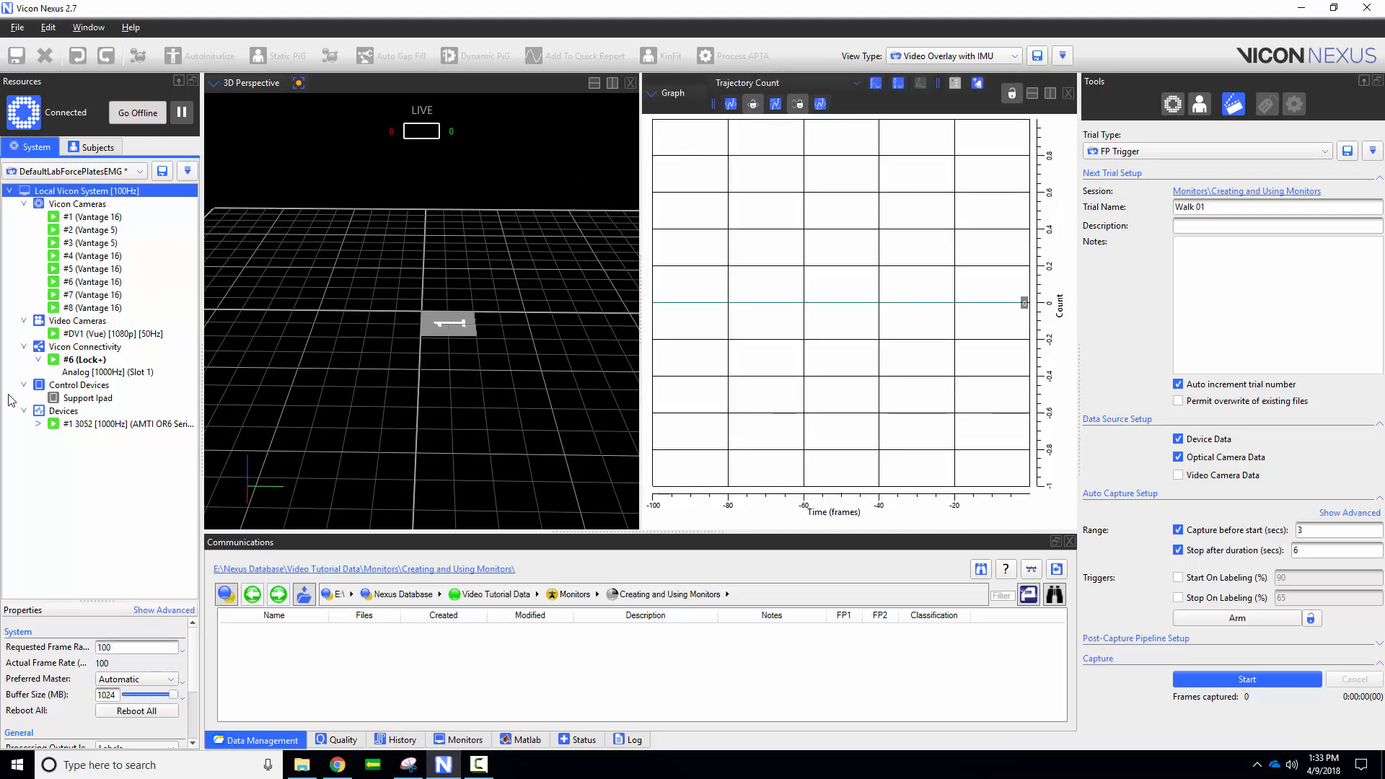
# Graph the force plate's components and filter them to show only Force.Fz
pyautogui.click(38, 422)
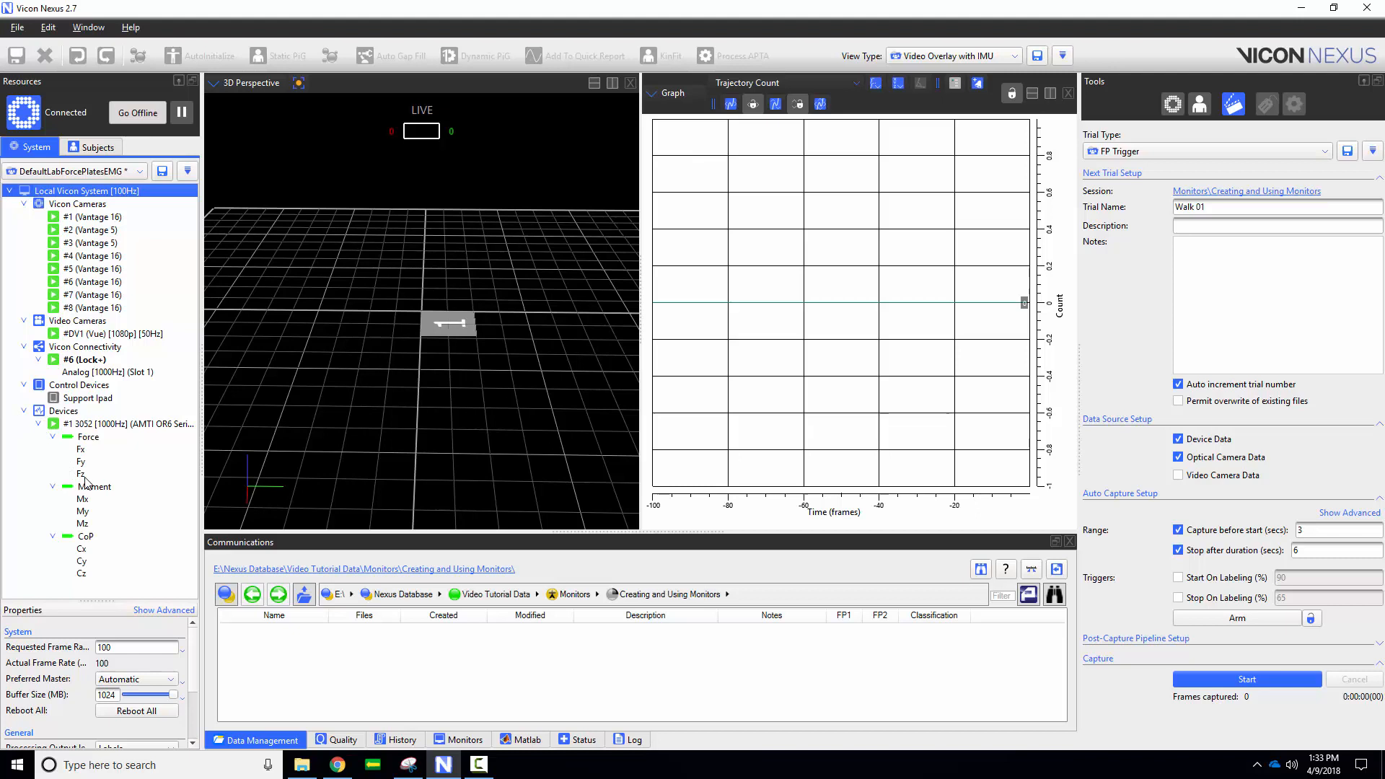
pyautogui.click(81, 474)
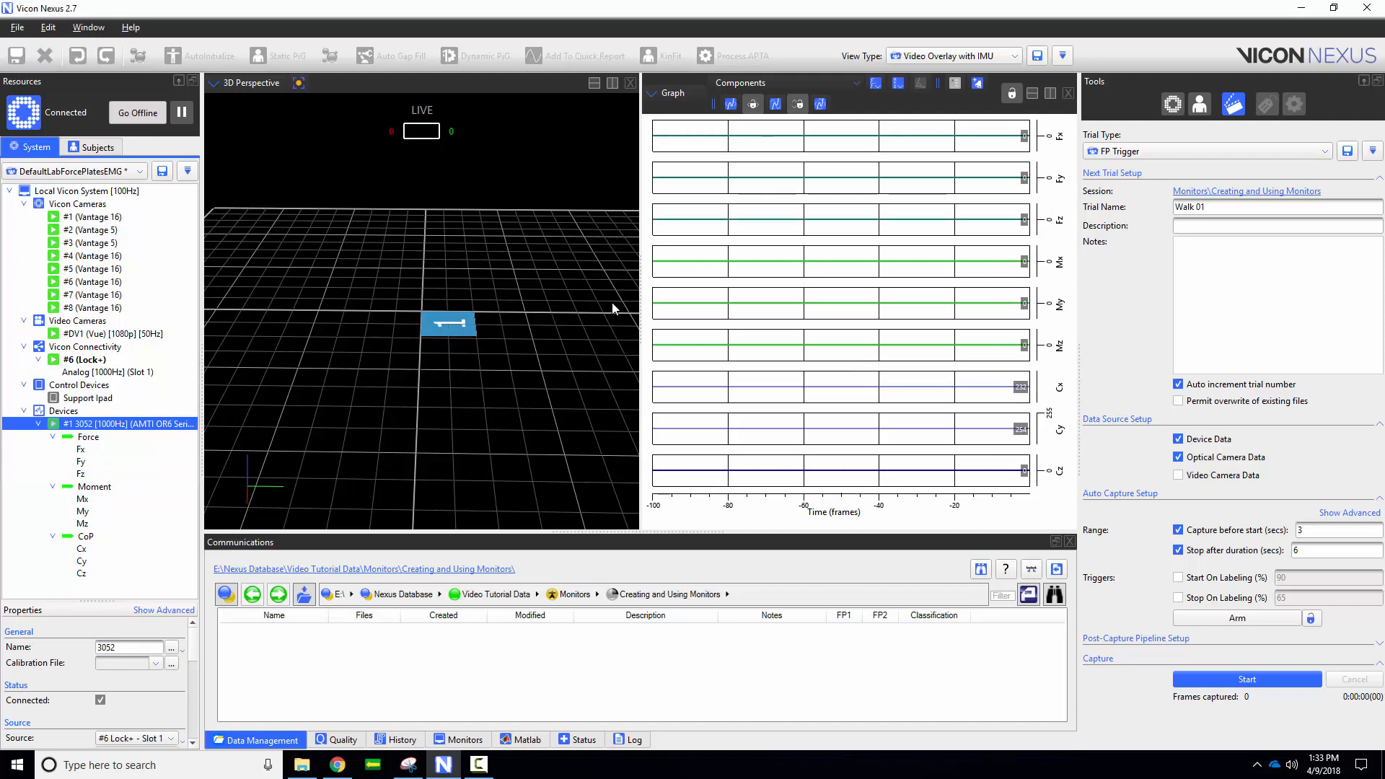
pyautogui.click(901, 83)
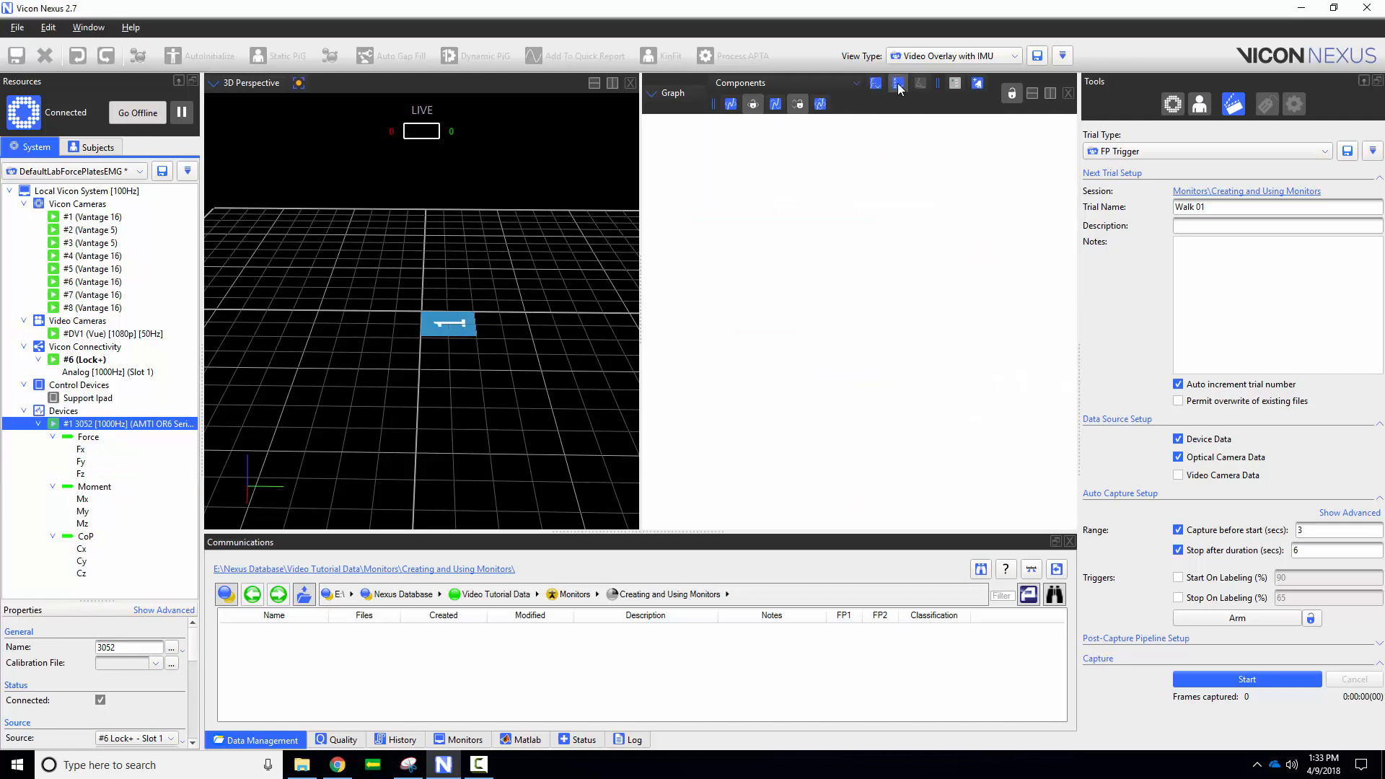
pyautogui.click(899, 84)
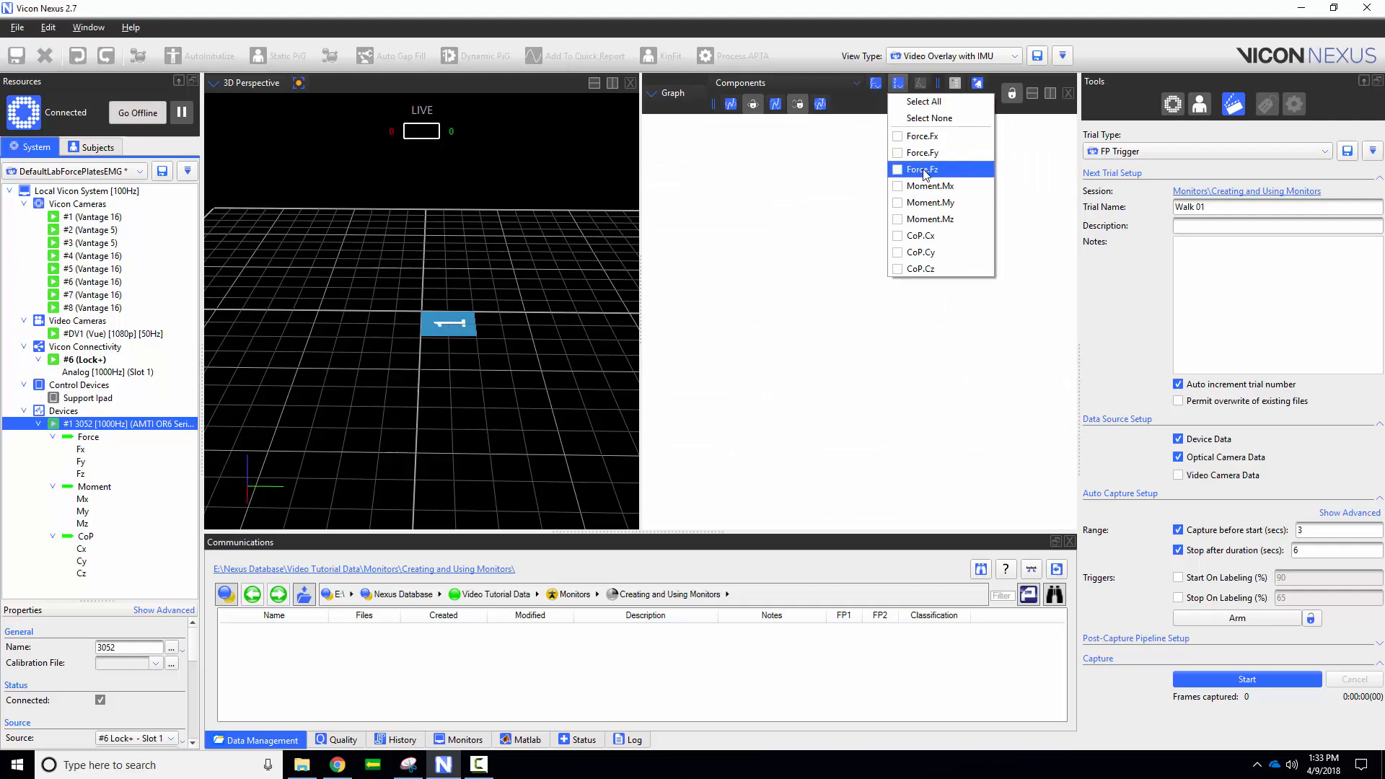
pyautogui.click(899, 169)
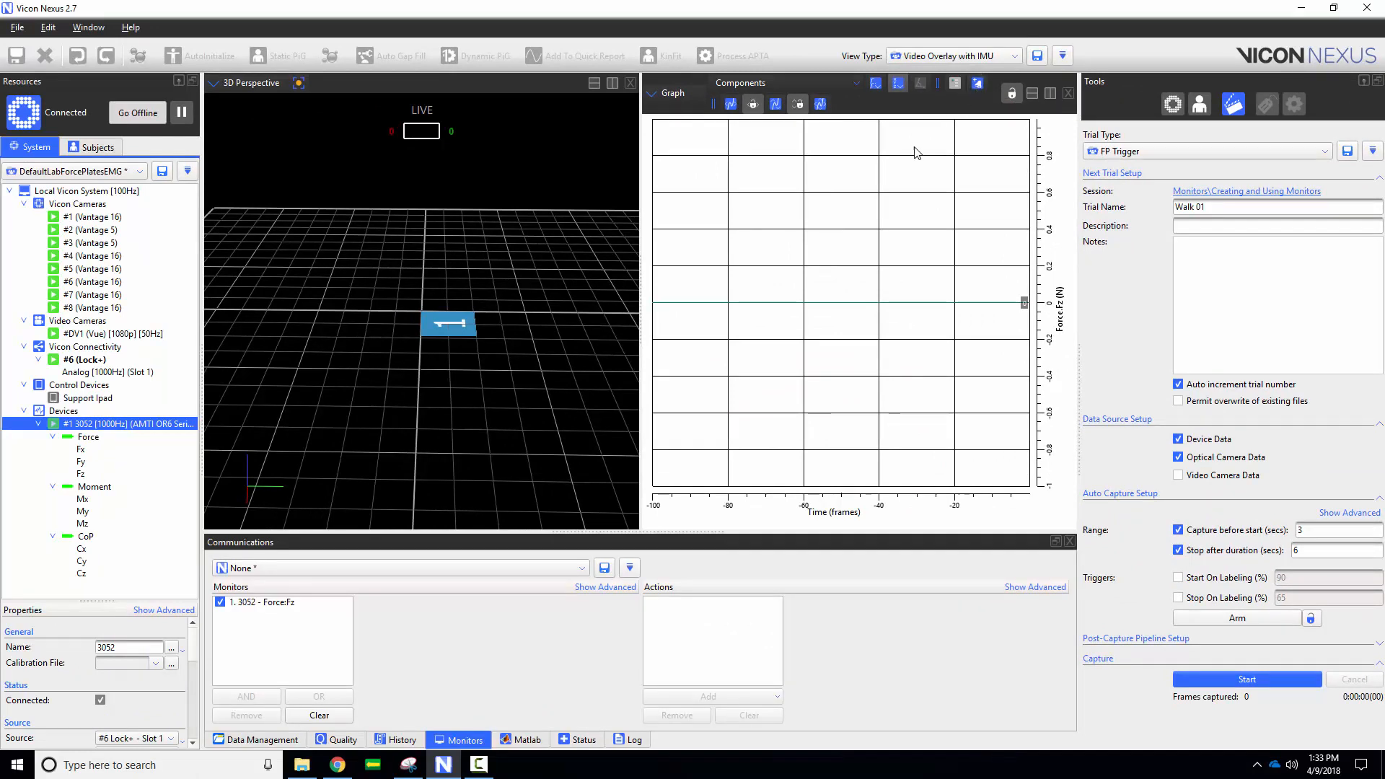
pyautogui.moveTo(278, 600)
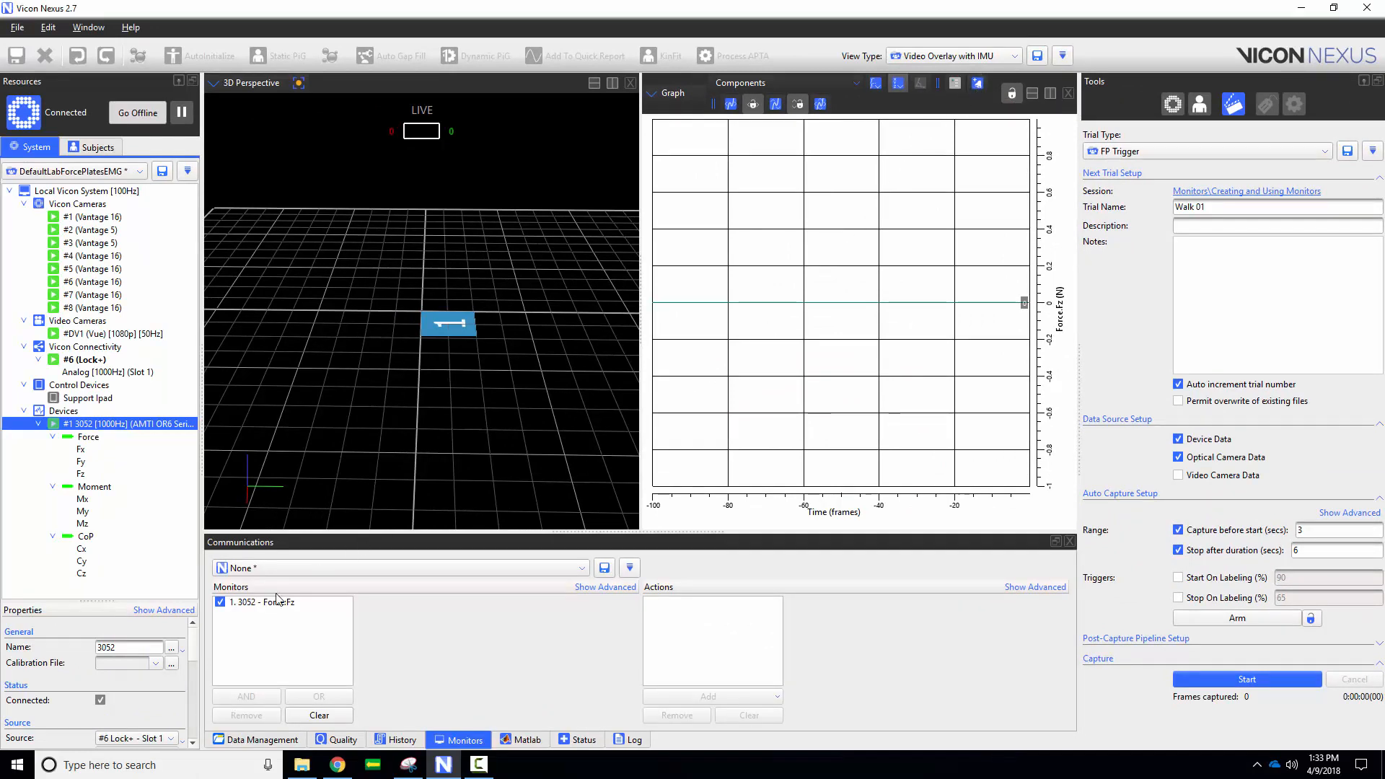
# Select the 3052 – Force.Fz monitor to show its Threshold properties
pyautogui.click(281, 601)
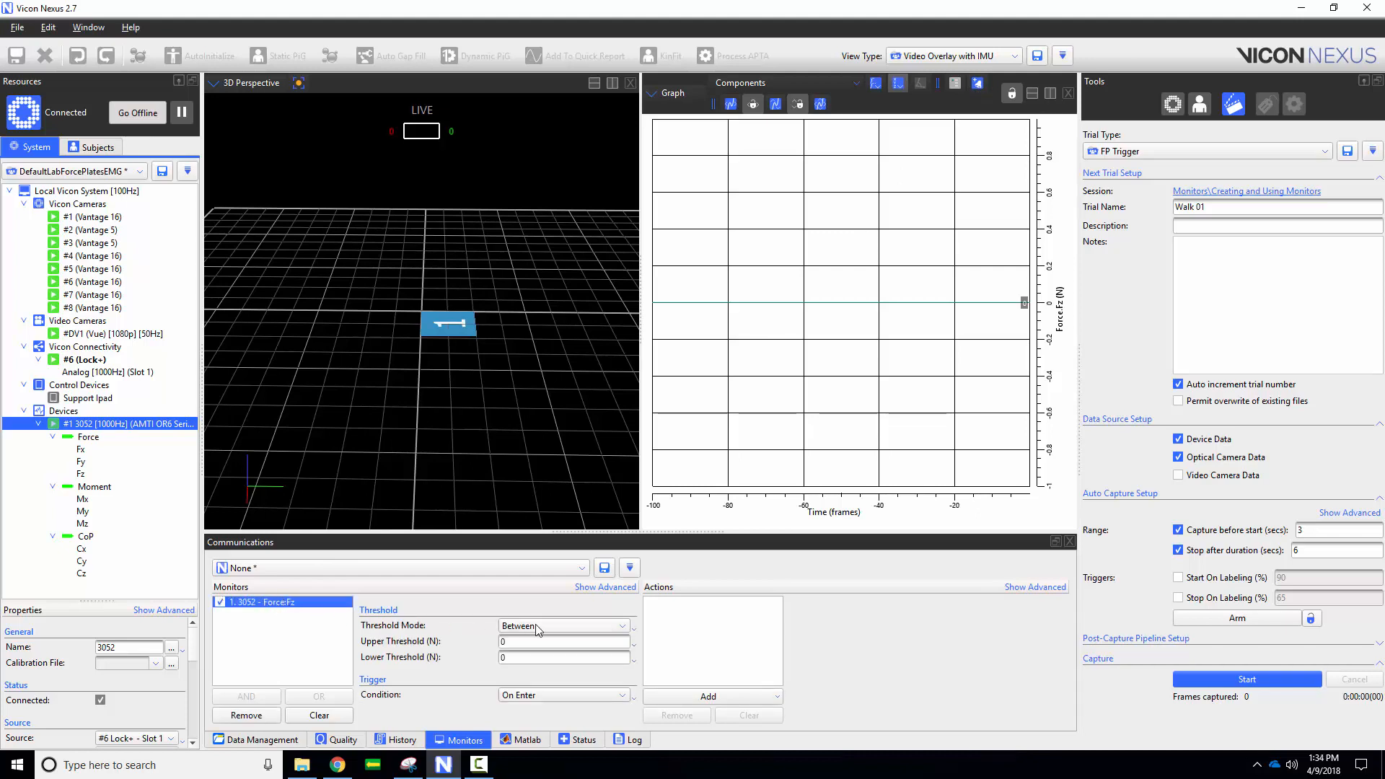
# Set the Fz monitor to Below Lower mode with a -20 N lower threshold
pyautogui.click(562, 624)
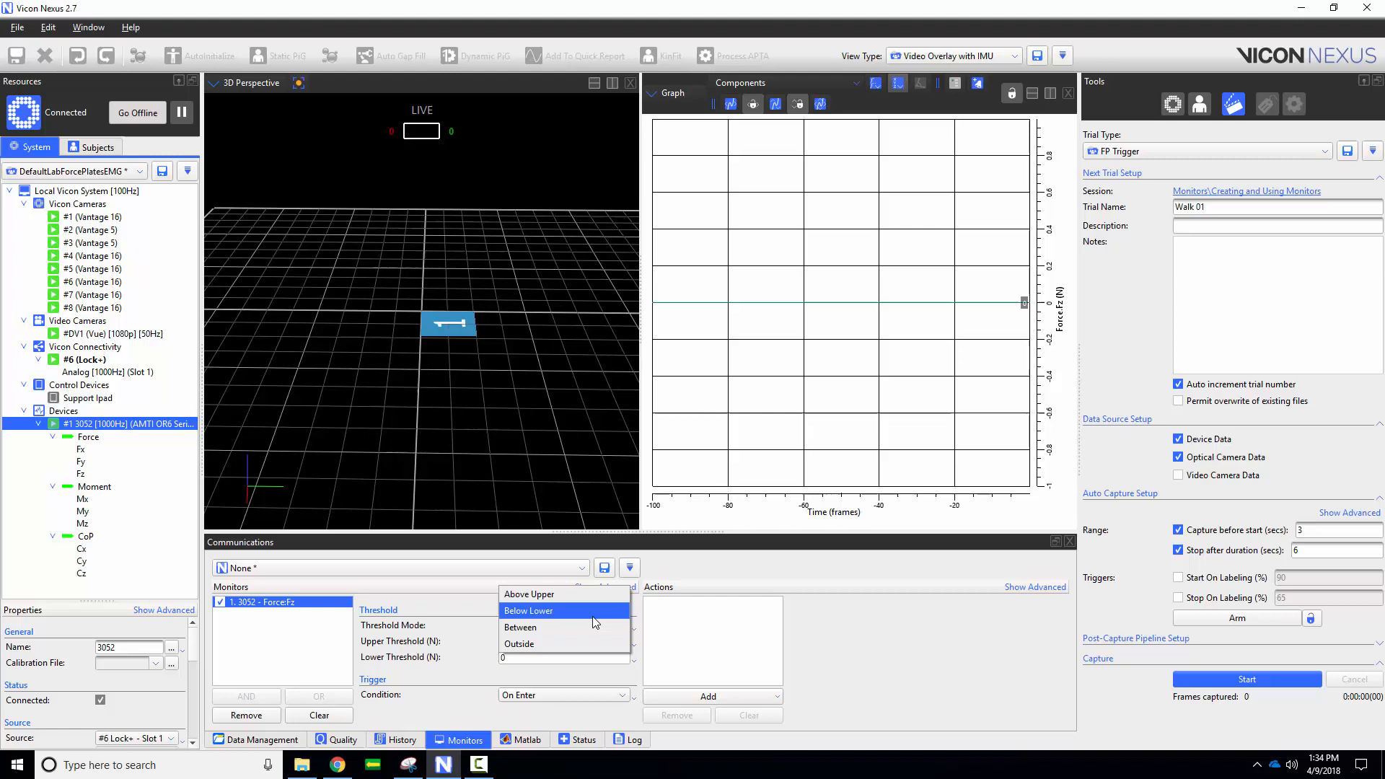
pyautogui.moveTo(607, 619)
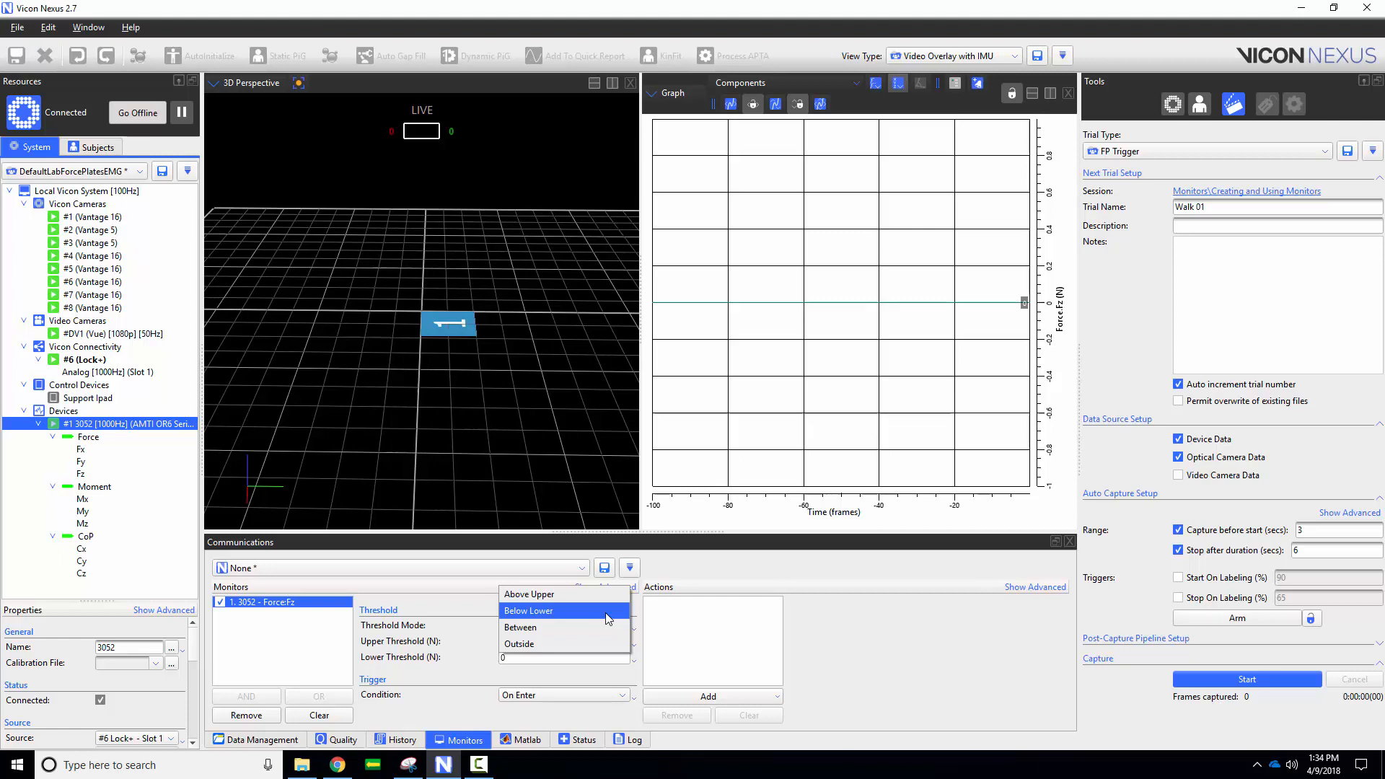
pyautogui.click(528, 610)
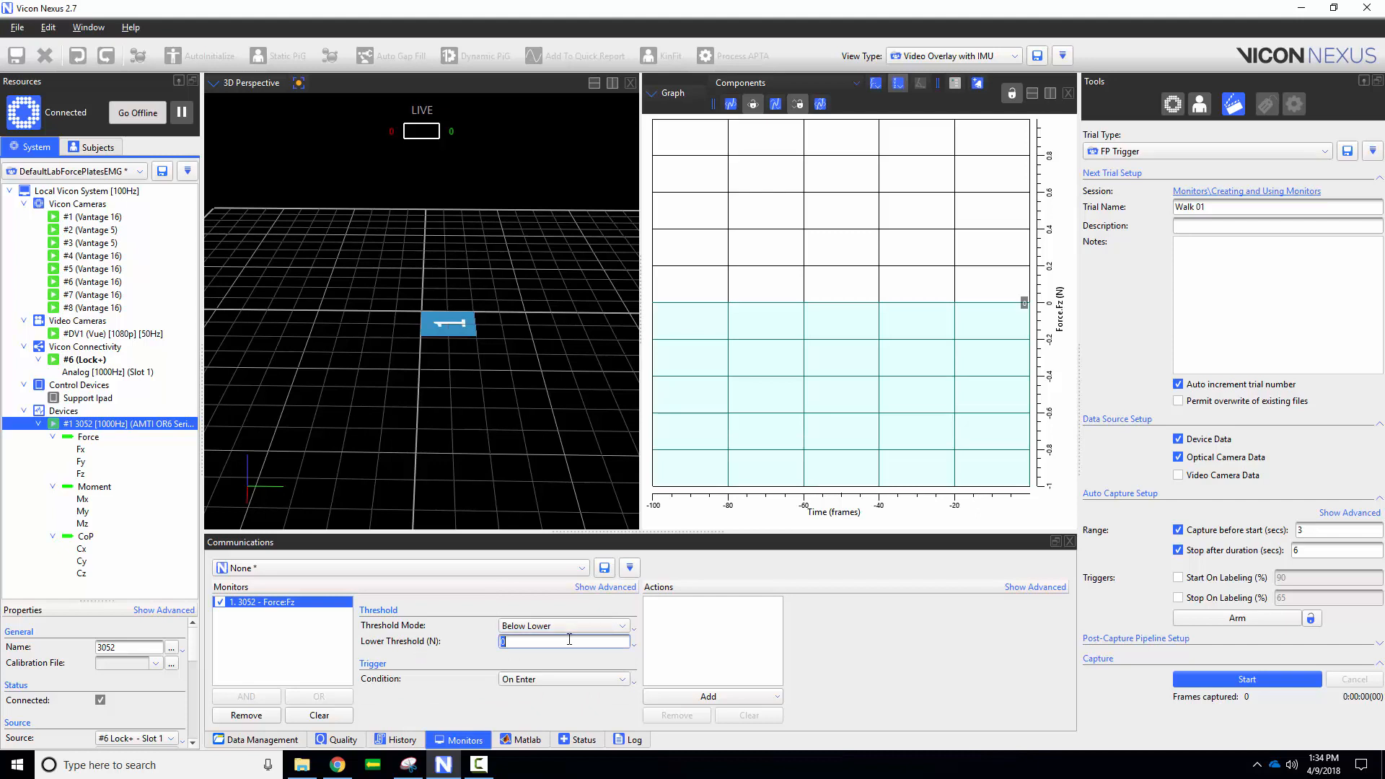
pyautogui.write('-20')
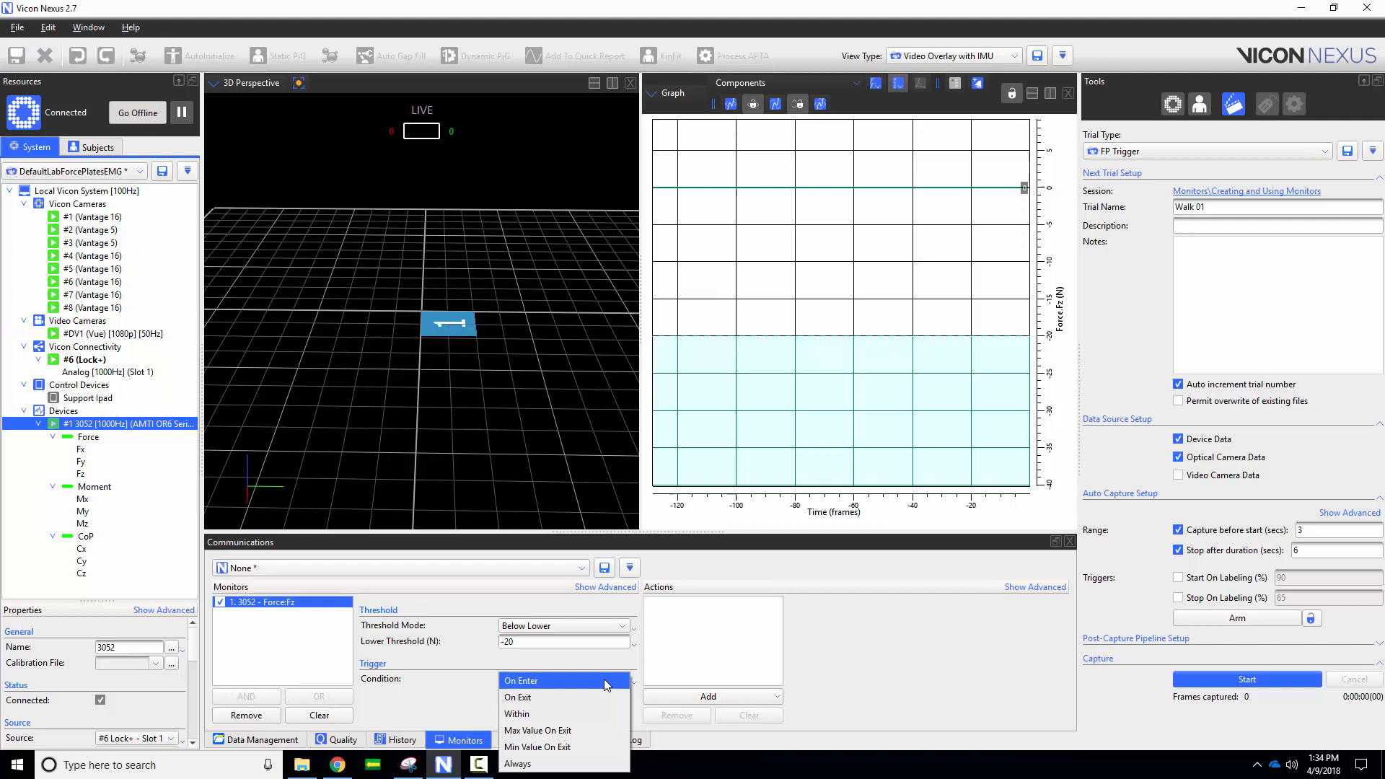
# Keep the On Enter condition and add a Capture action to the Fz monitor
pyautogui.click(519, 679)
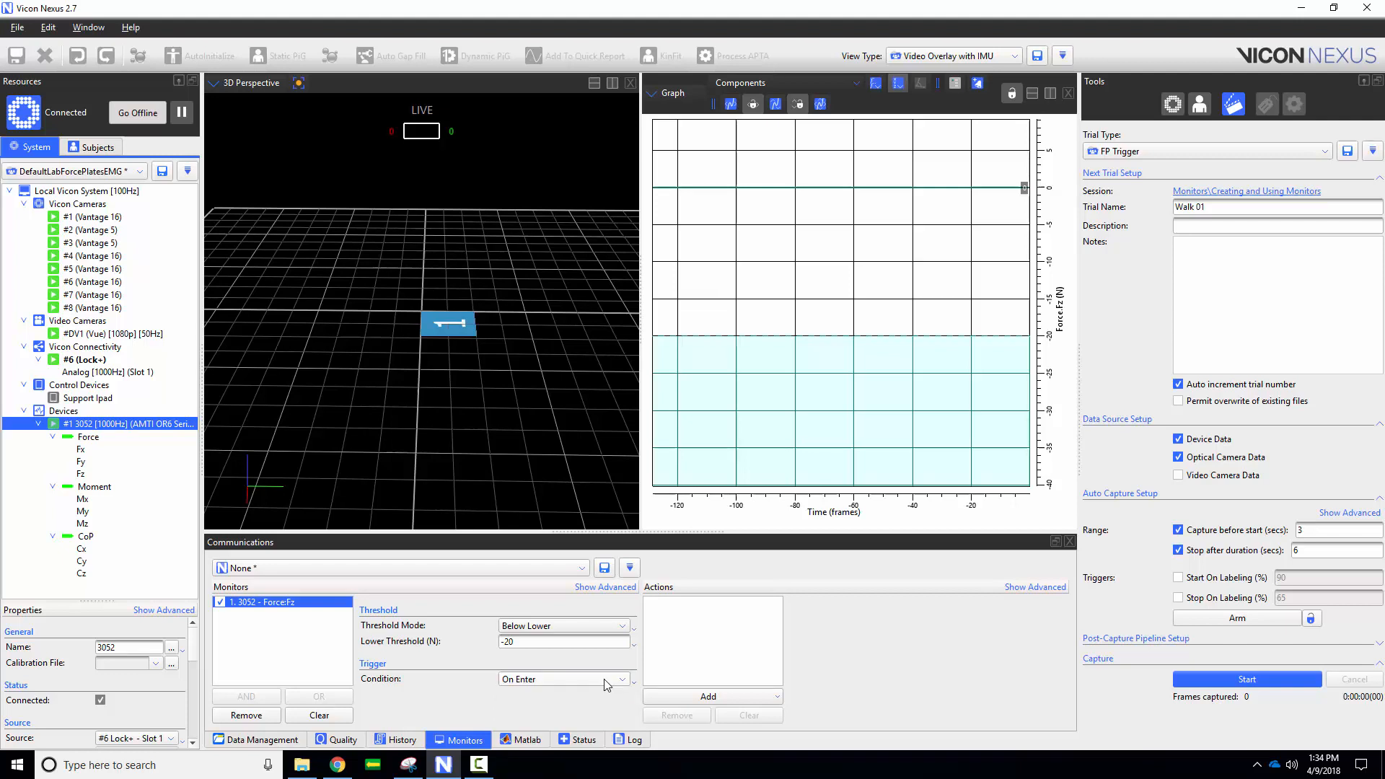
pyautogui.click(776, 695)
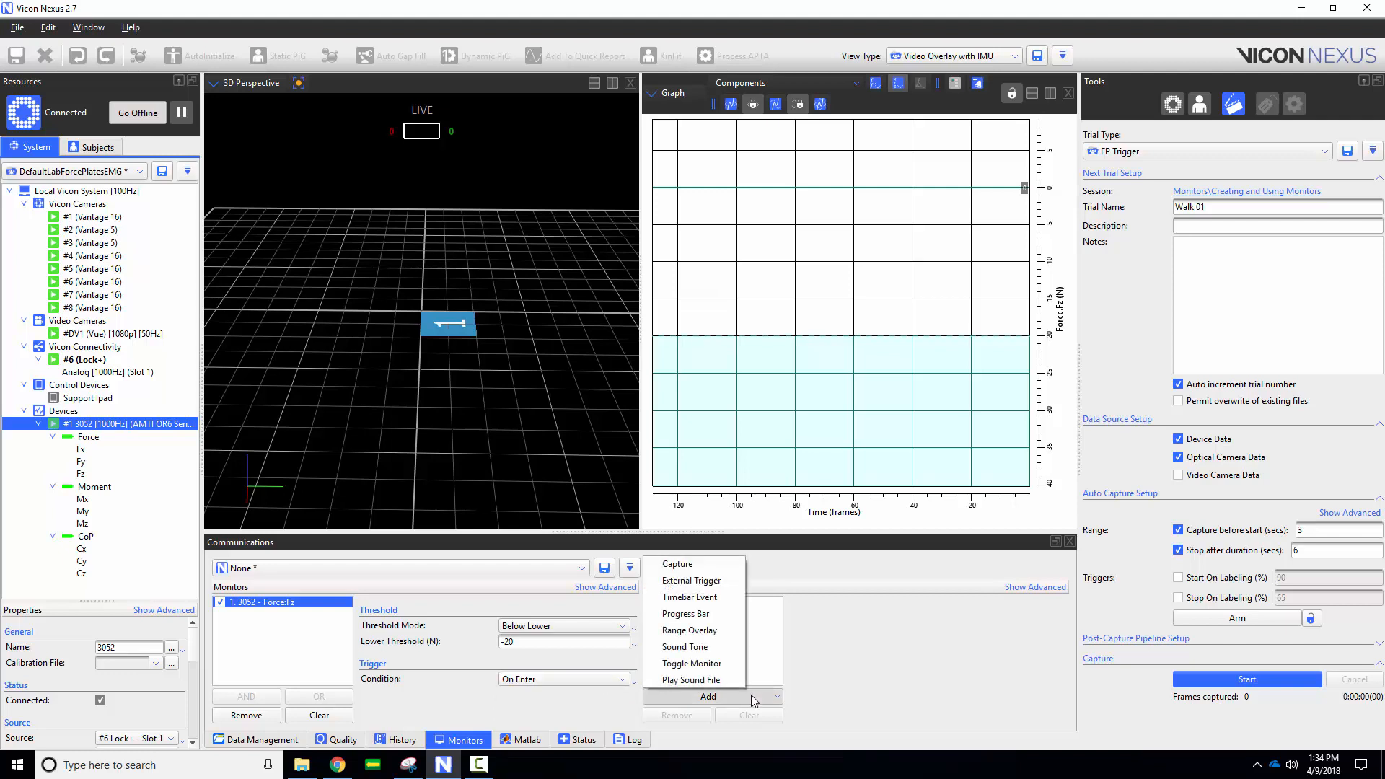
pyautogui.moveTo(677, 564)
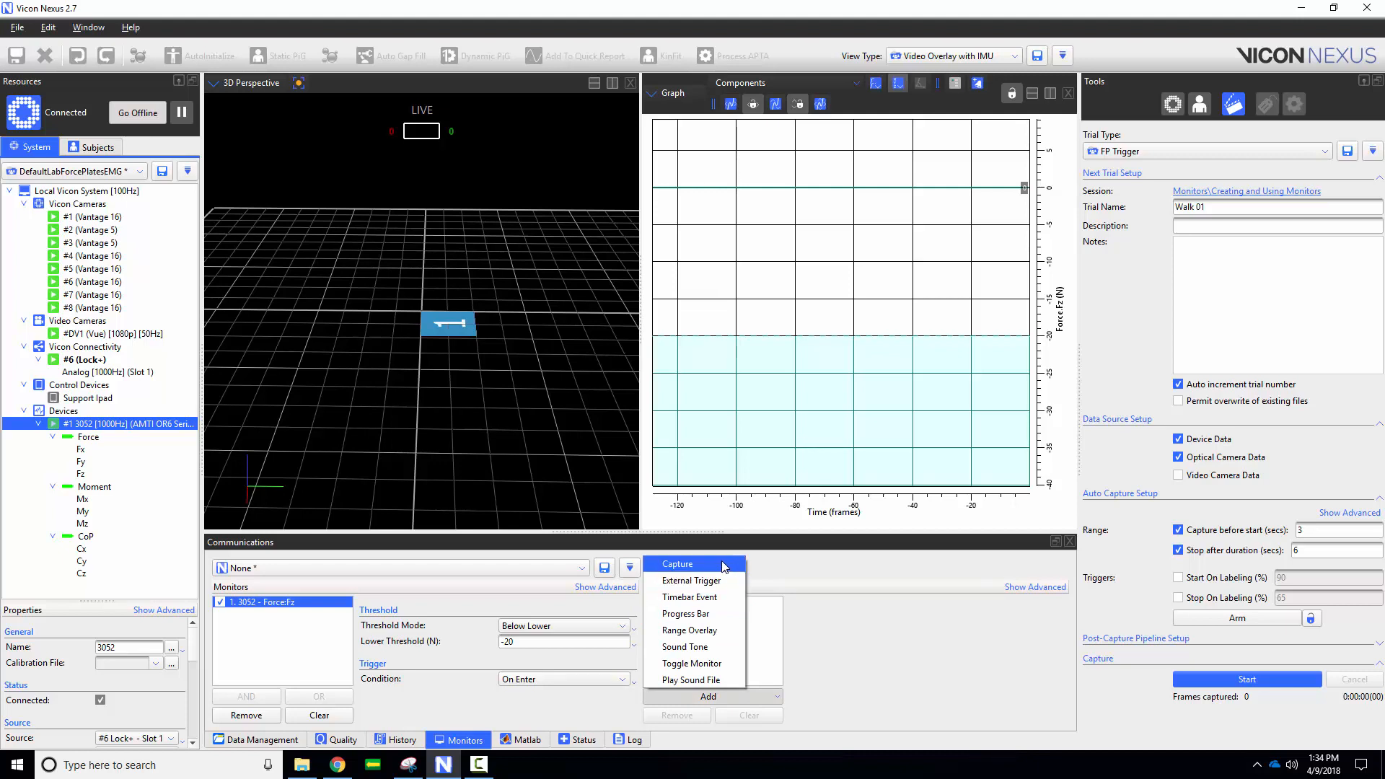
pyautogui.click(677, 564)
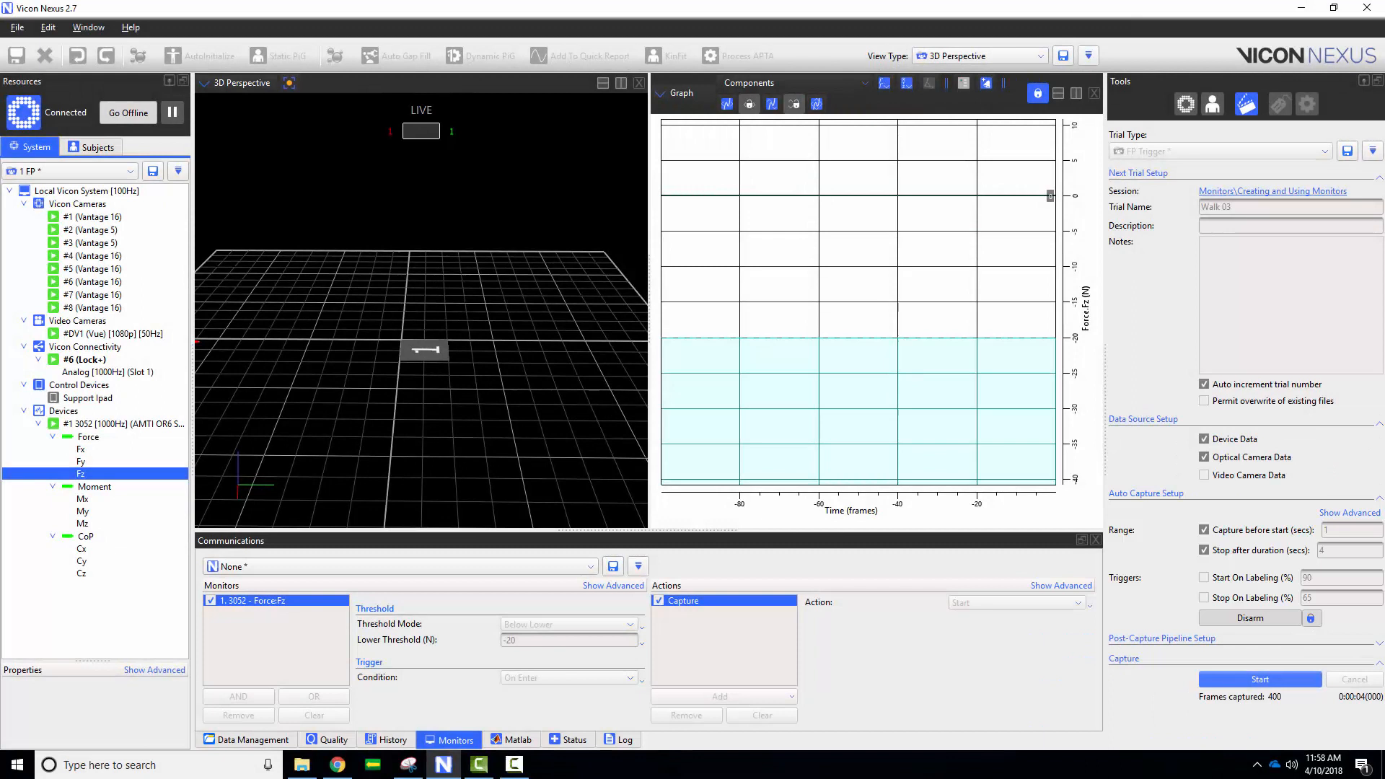
# Load the Optical Only configuration with a live labelled skeleton and no monitors
pyautogui.click(1257, 677)
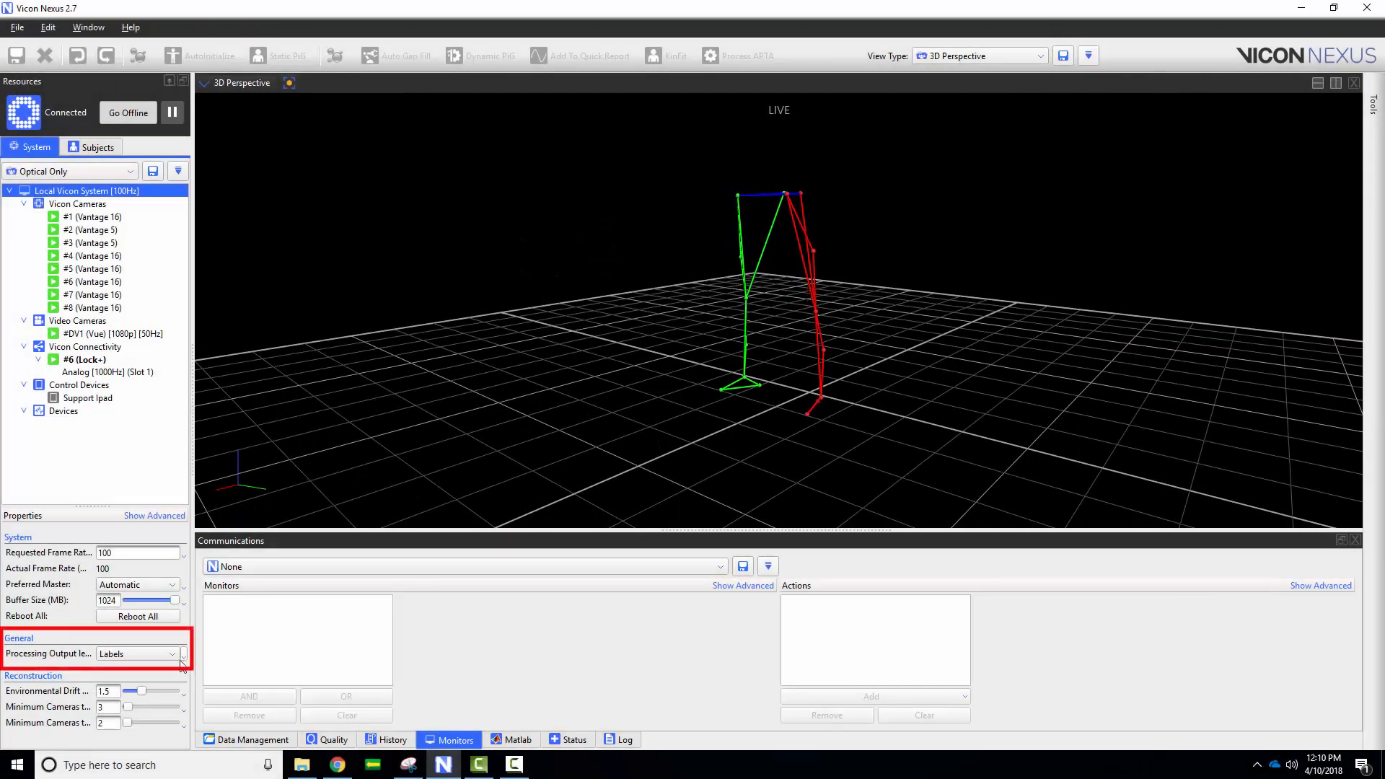
# Change the Processing Output Level to Kinematic Fit
pyautogui.click(137, 653)
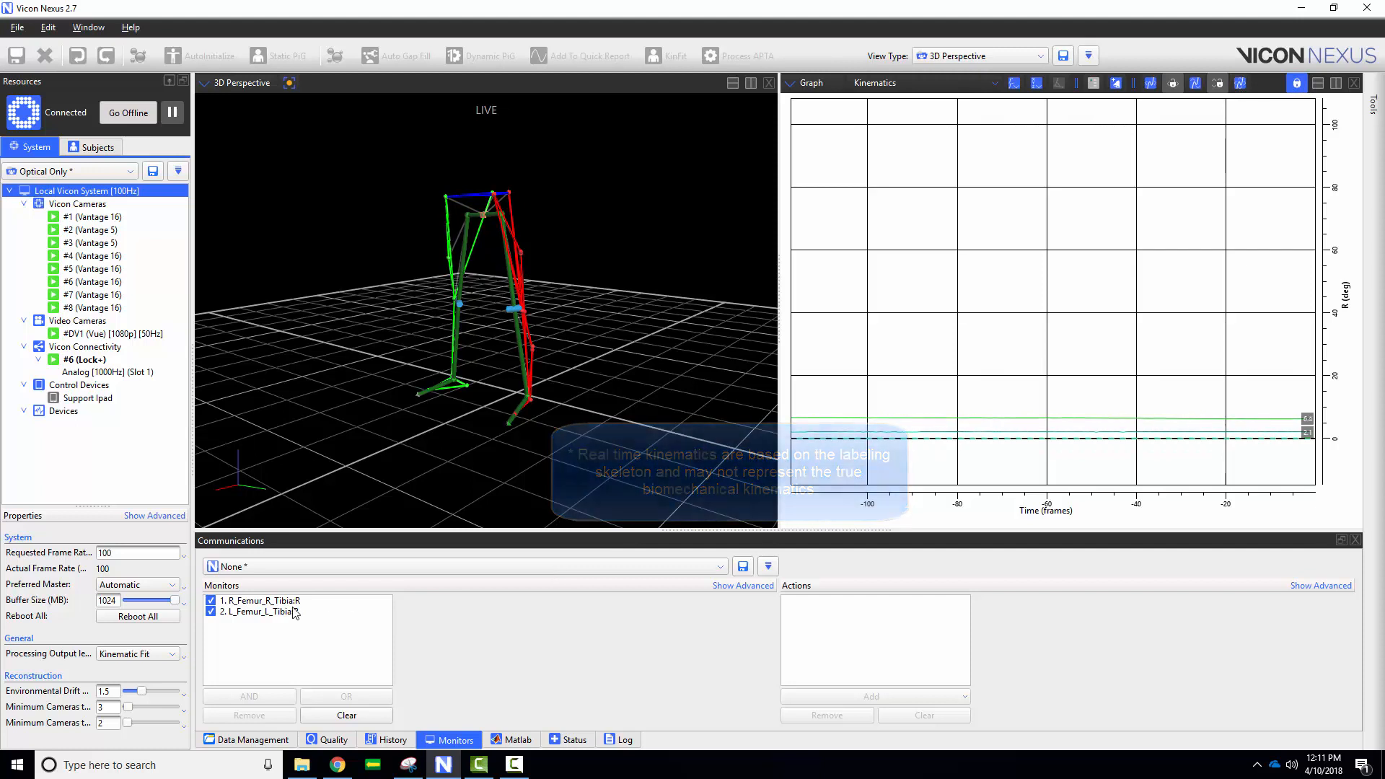
# Set both knee monitors to Above Upper mode with a 90-degree upper threshold
pyautogui.click(257, 600)
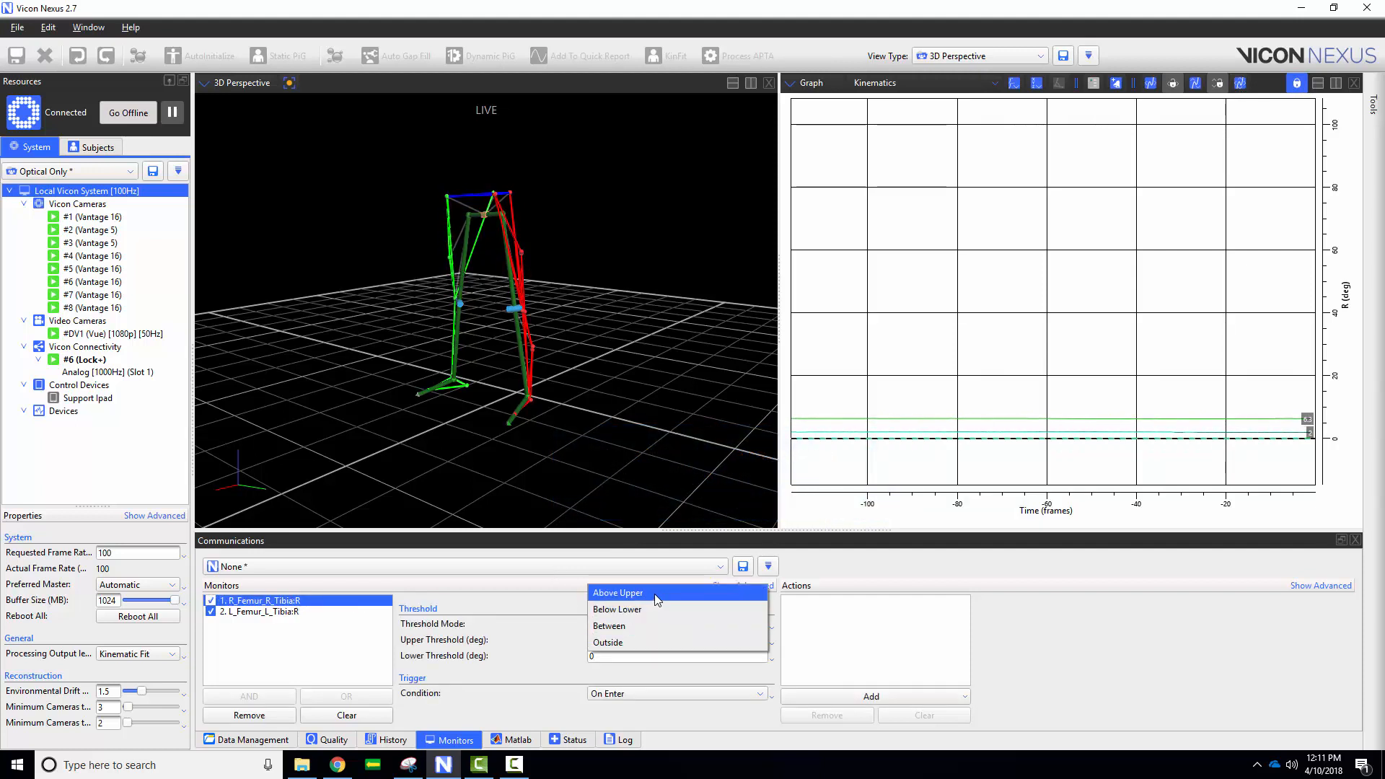
pyautogui.click(617, 593)
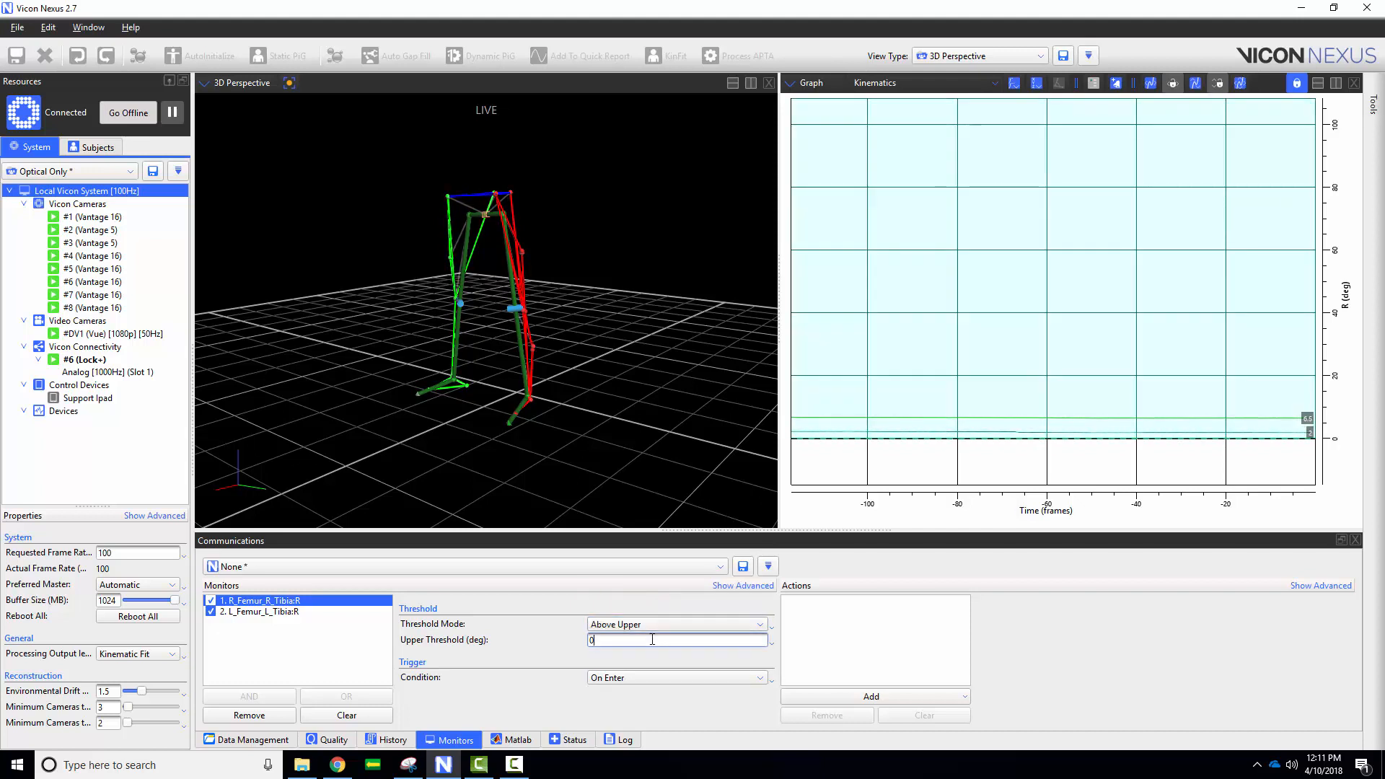
pyautogui.write('90')
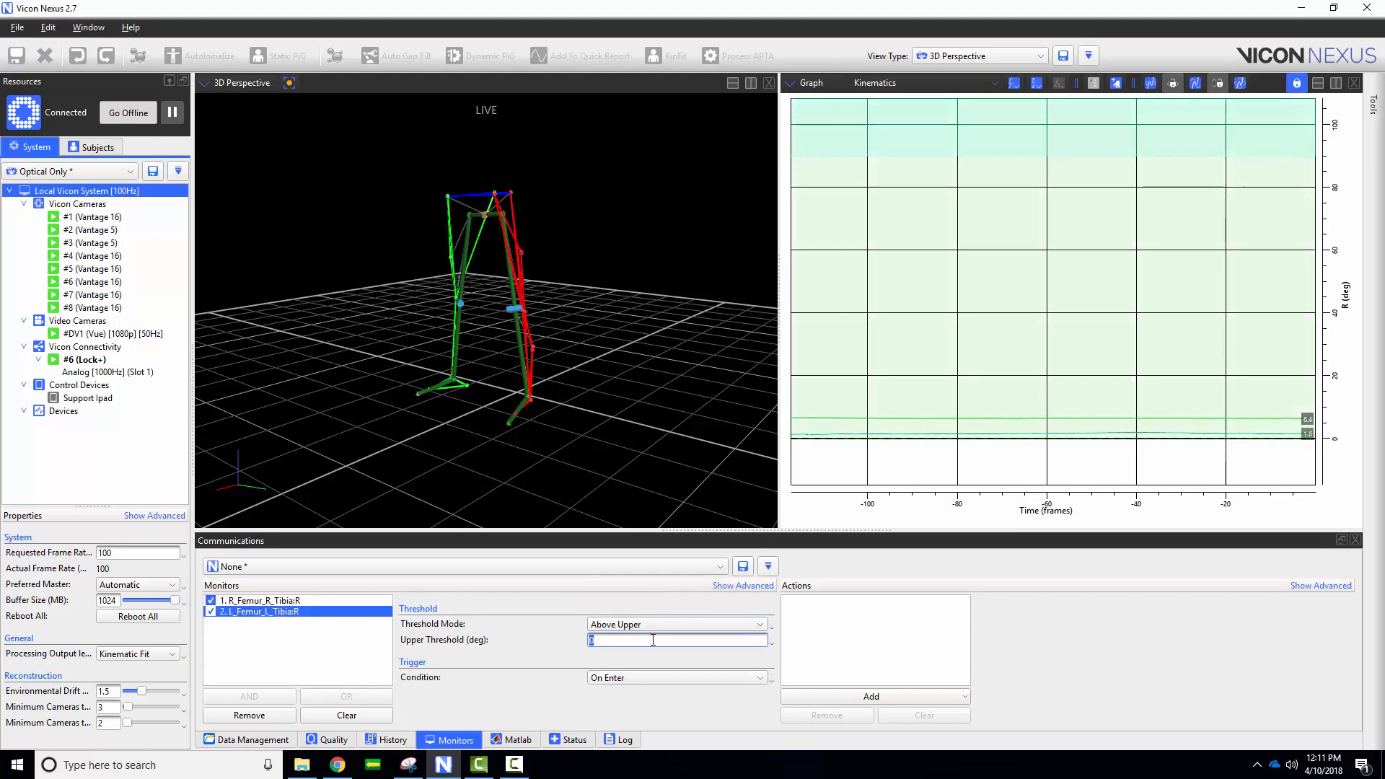
pyautogui.write('90')
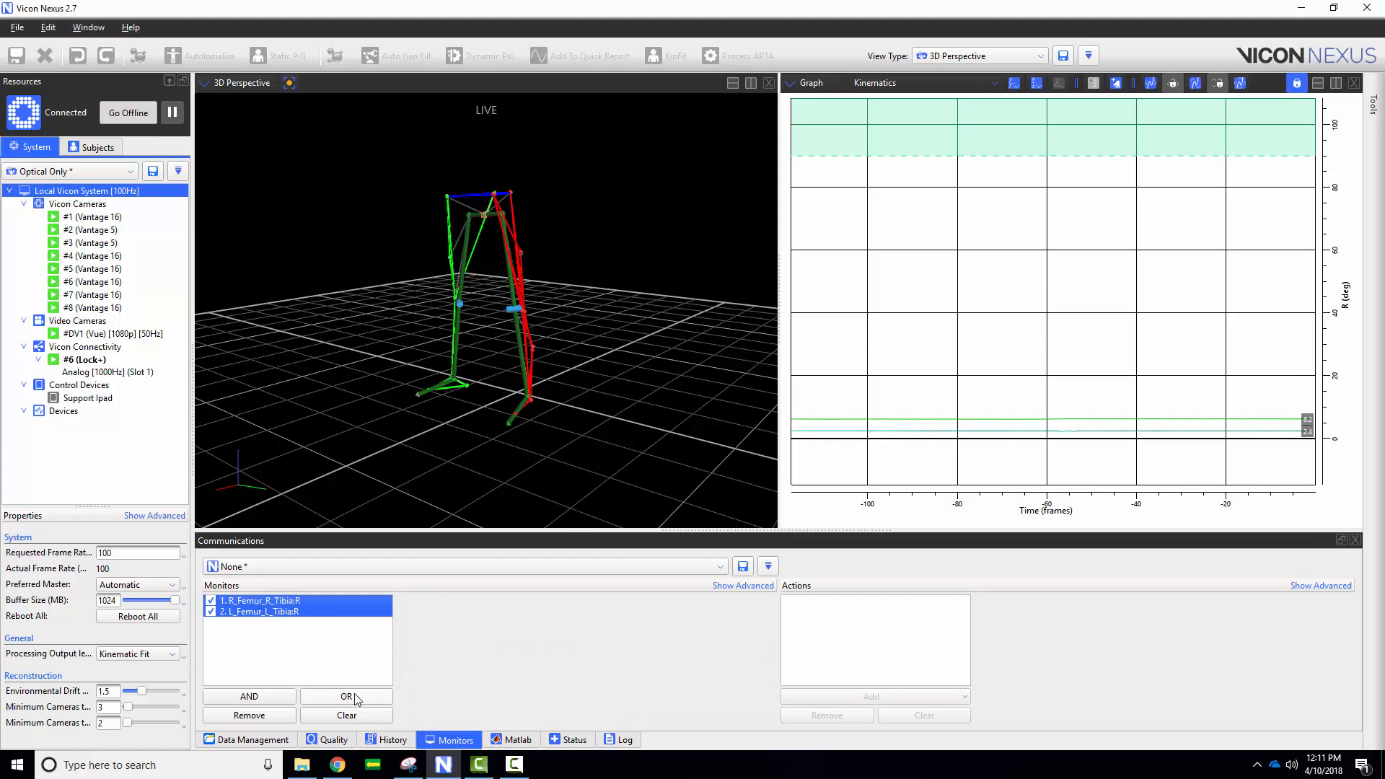
# Combine the knee monitors with OR and add a Play Sound File action with a chosen sound
pyautogui.click(345, 695)
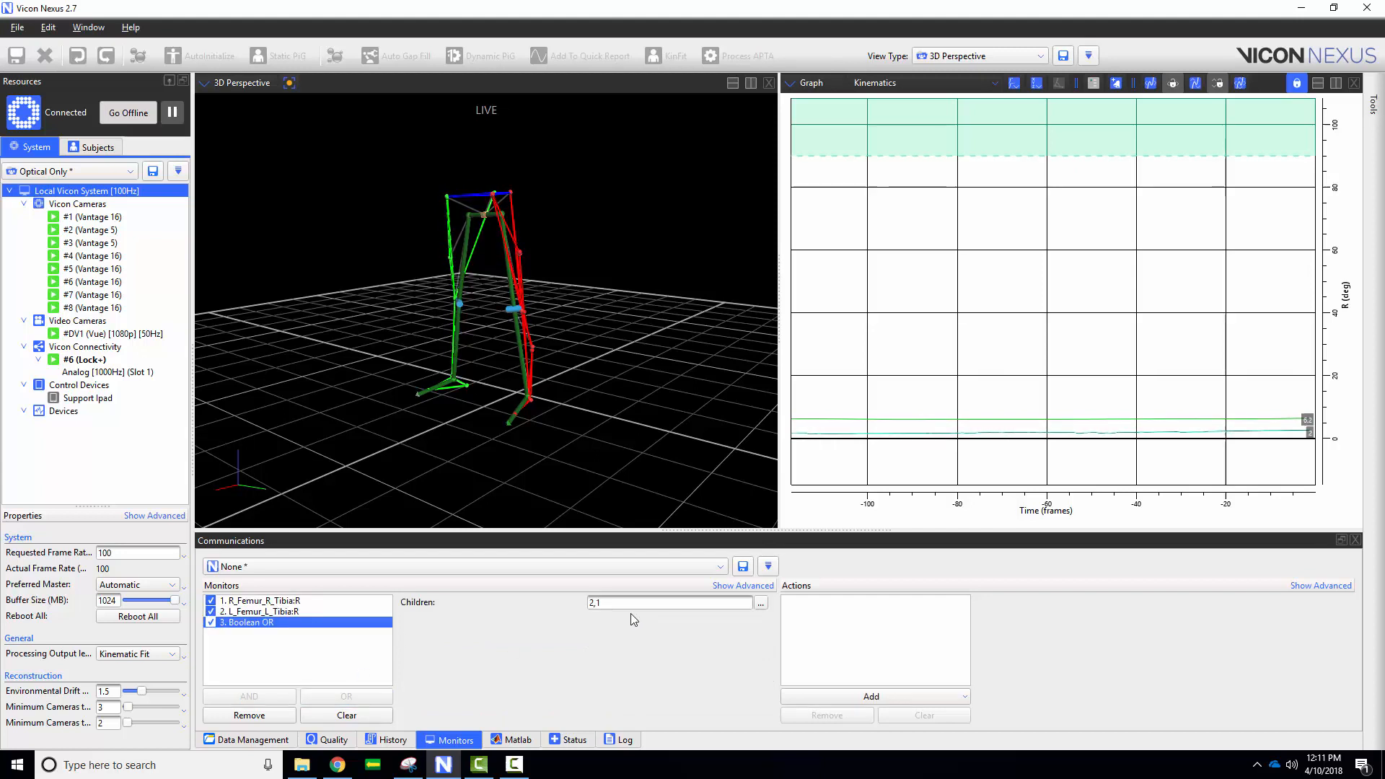
pyautogui.click(870, 696)
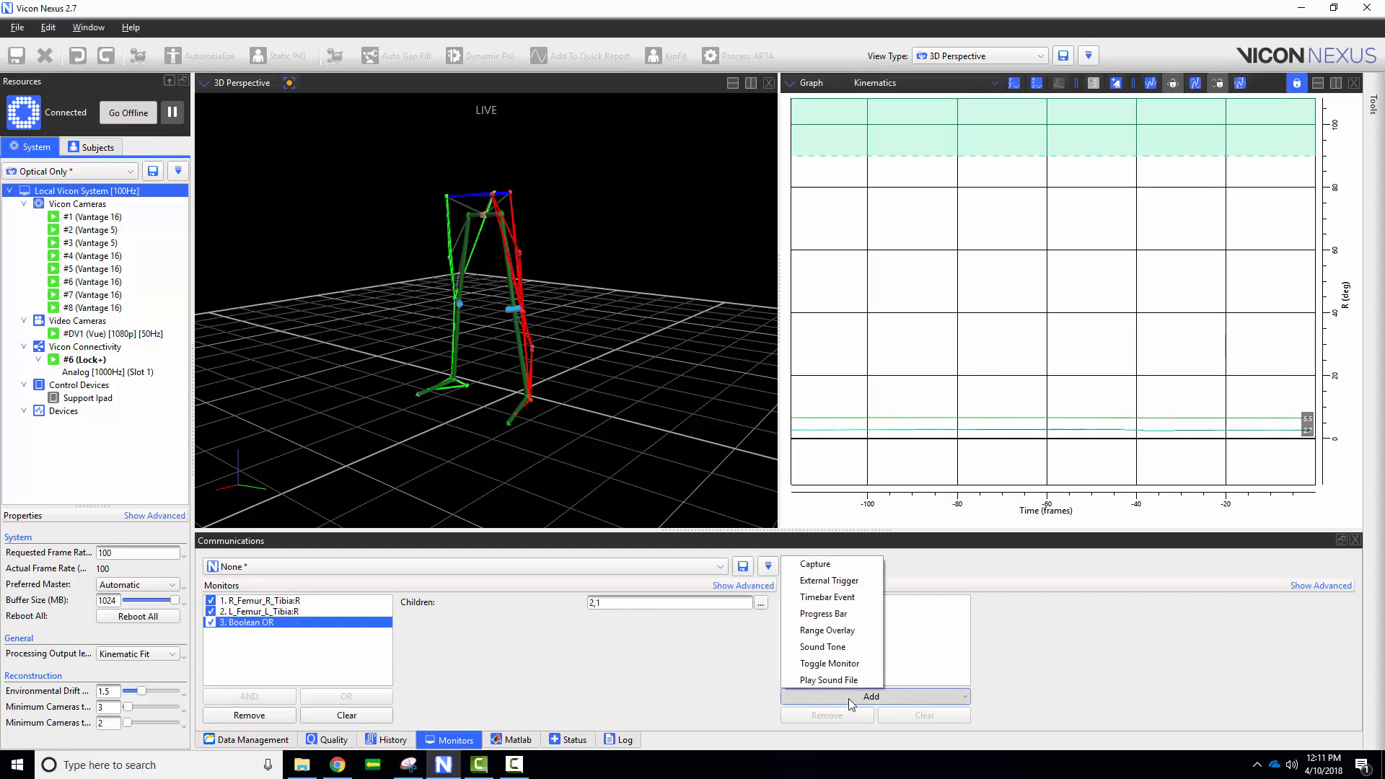
pyautogui.moveTo(828, 679)
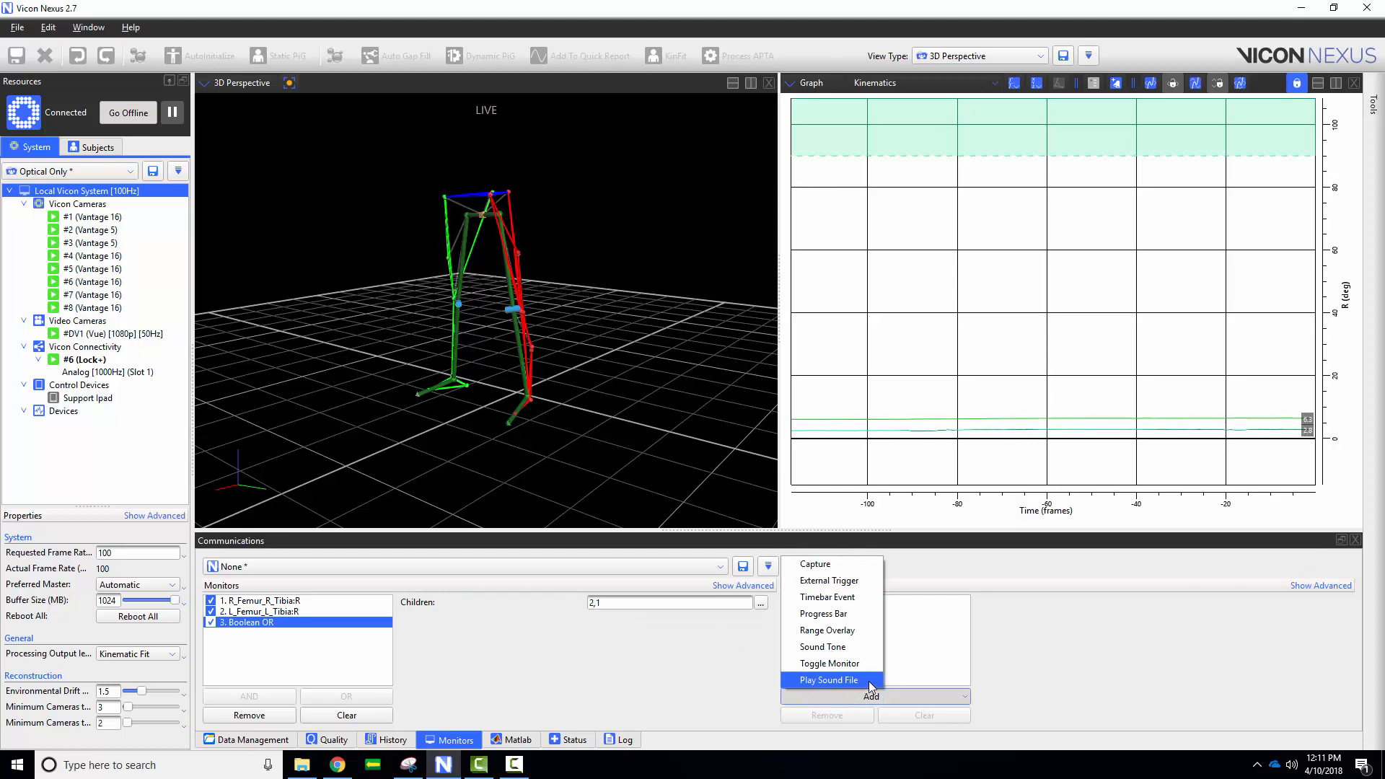
pyautogui.click(828, 679)
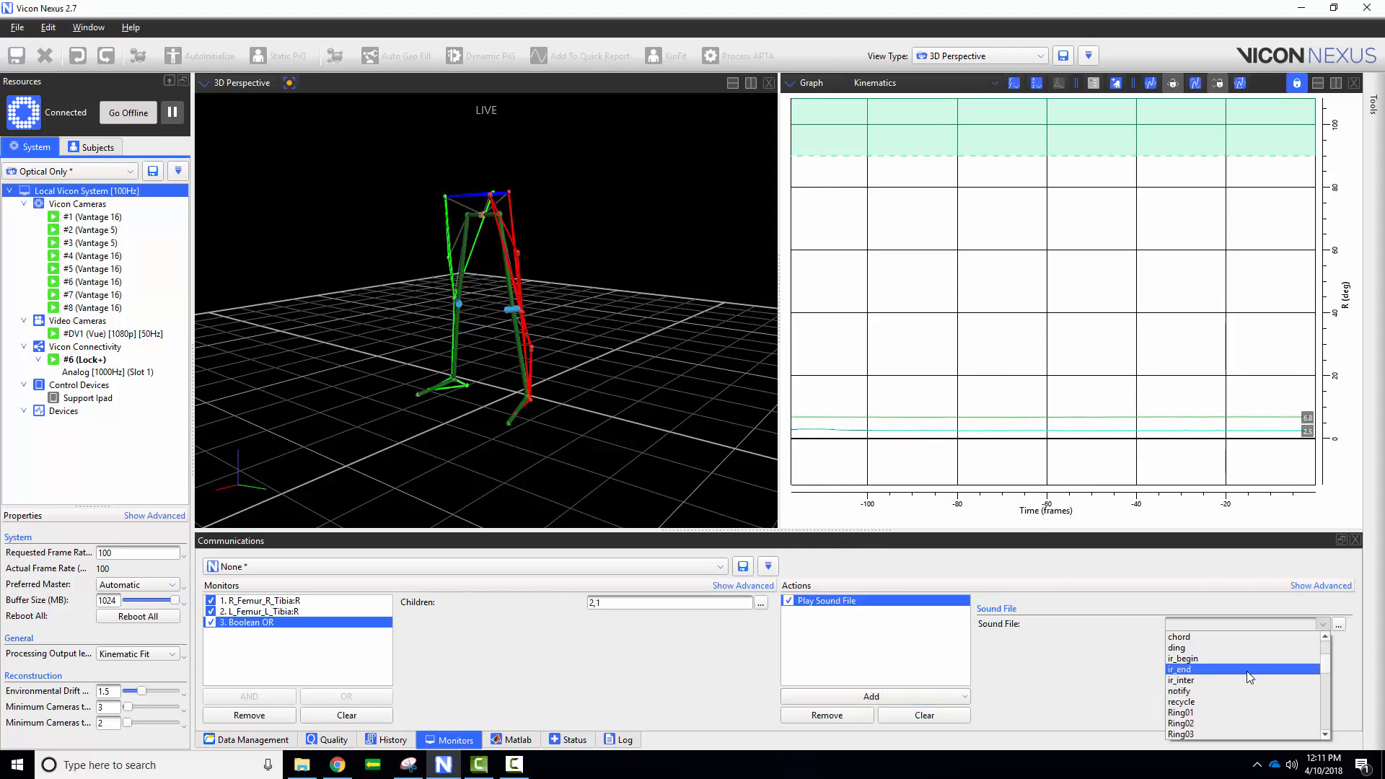
pyautogui.scroll(-3)
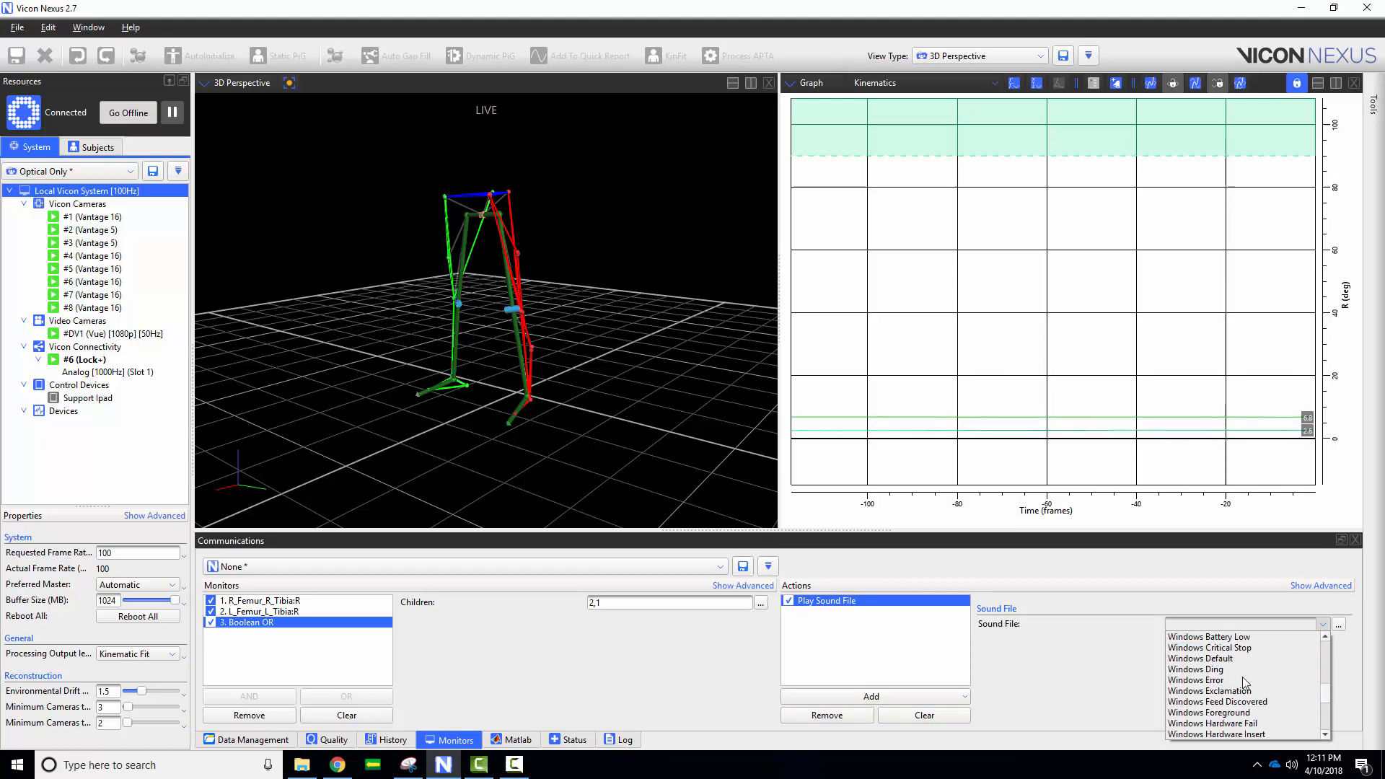
pyautogui.click(1200, 657)
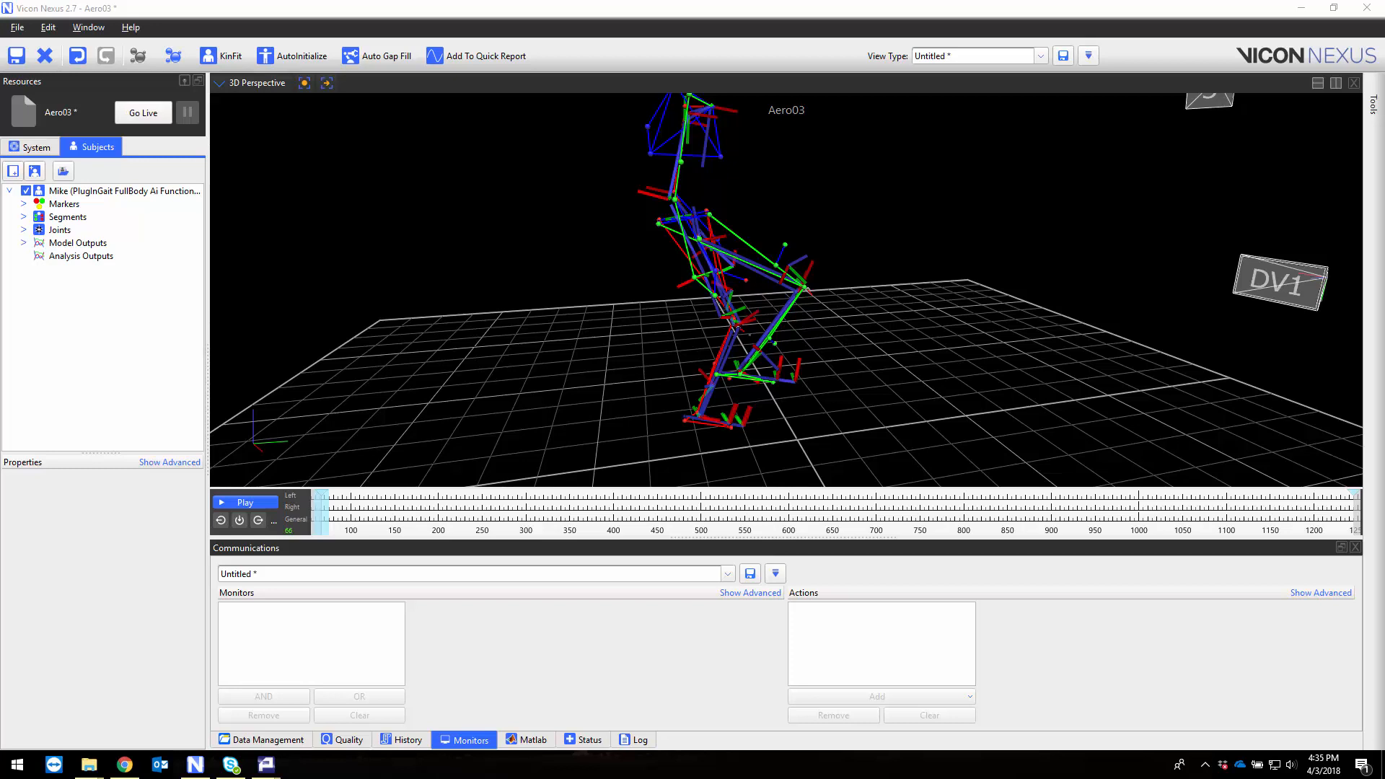
pyautogui.moveTo(1335, 88)
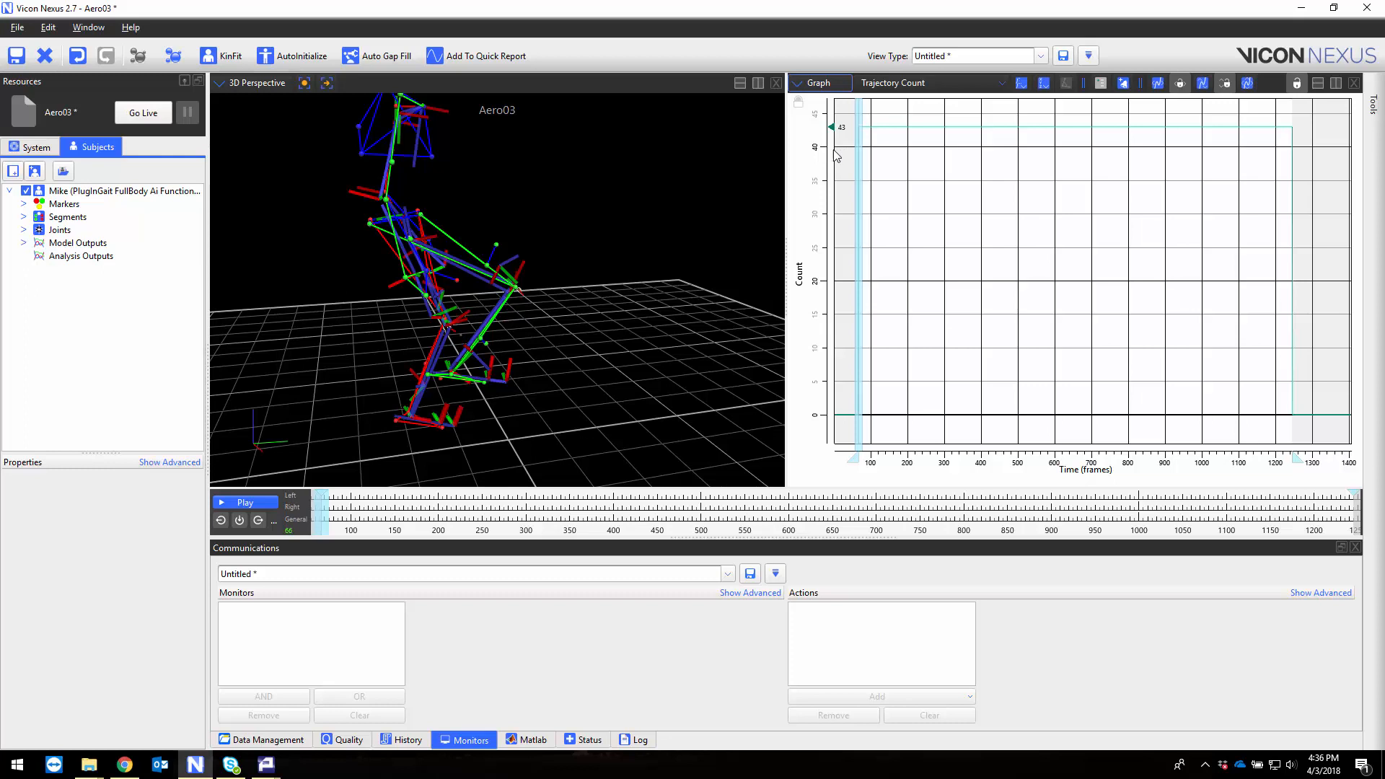
# Expand the subject's Markers list in the Subjects tab
pyautogui.click(25, 203)
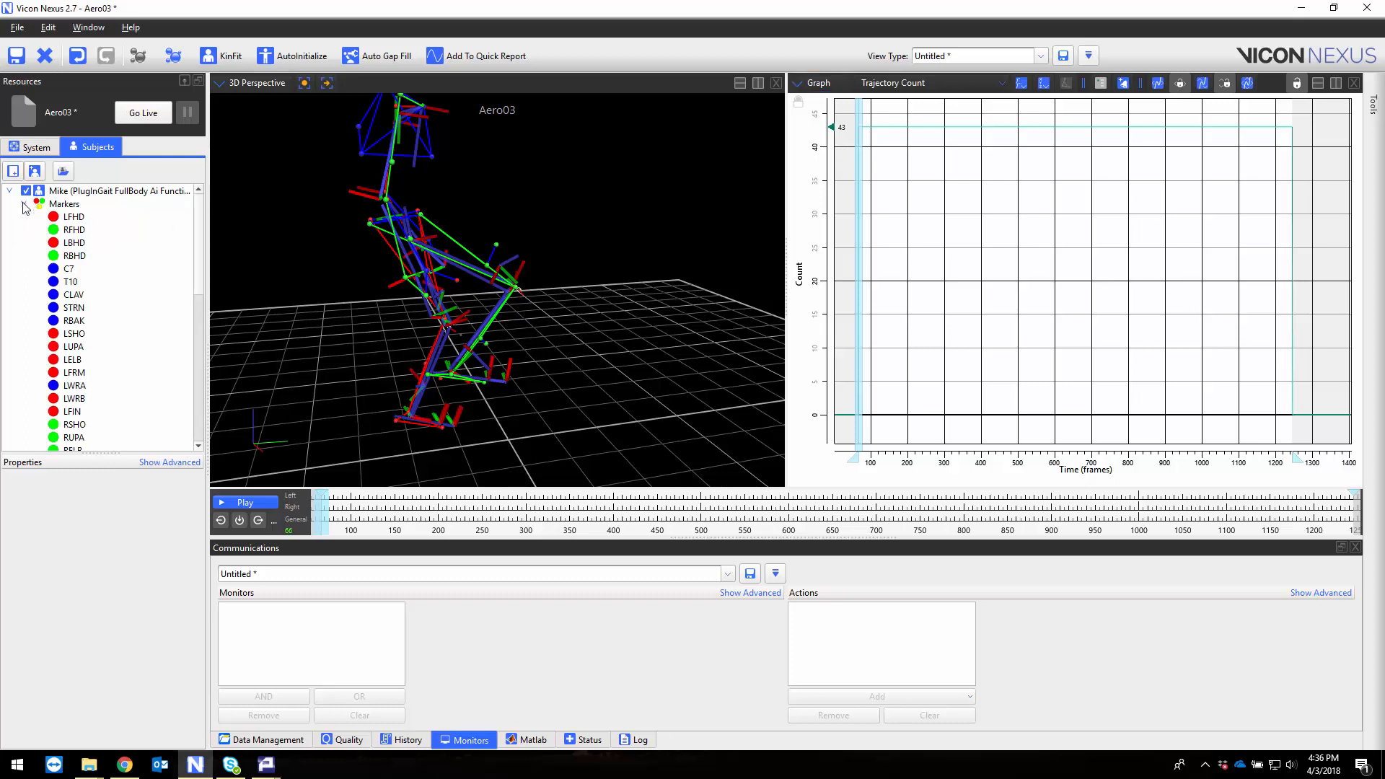
# Switch the graph to trajectory Components and keep only the Z axis for LANK and RANK
pyautogui.scroll(-3)
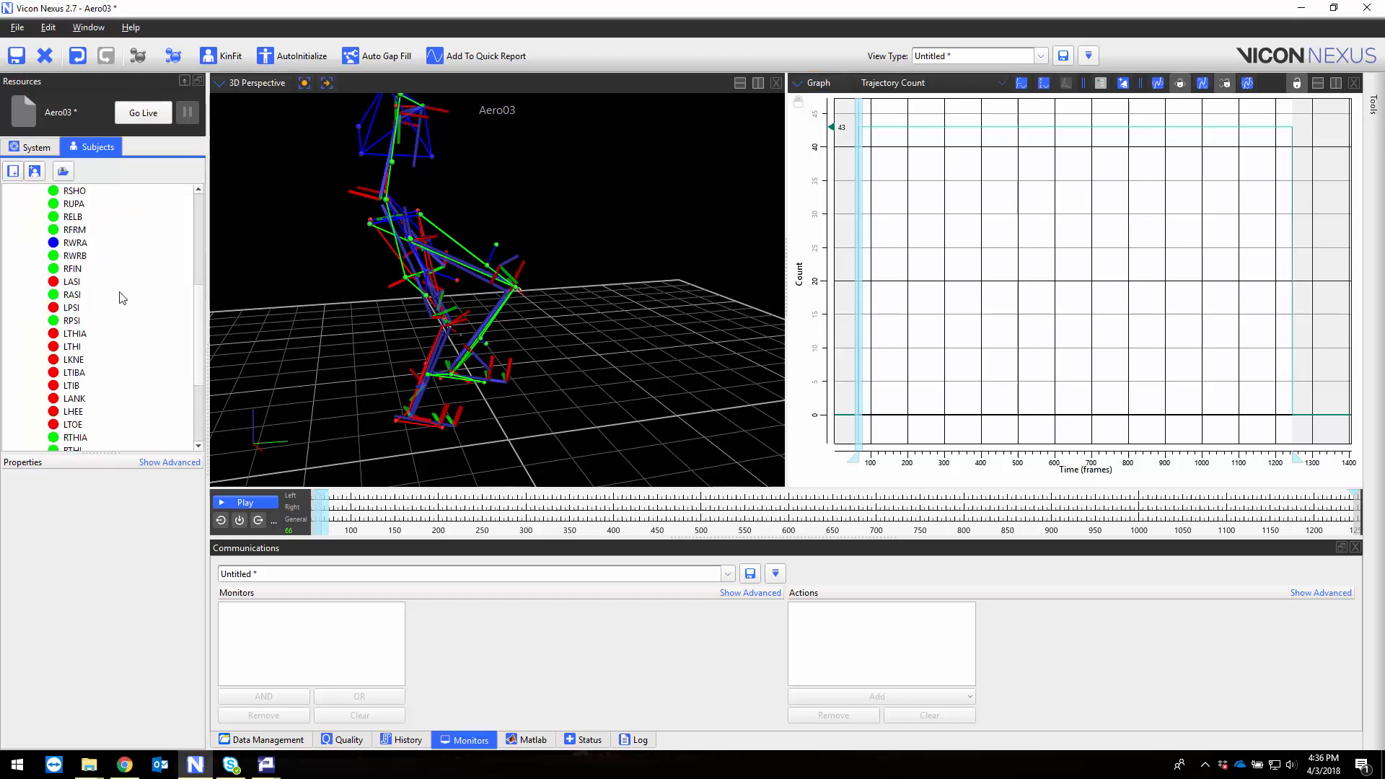
pyautogui.scroll(-3)
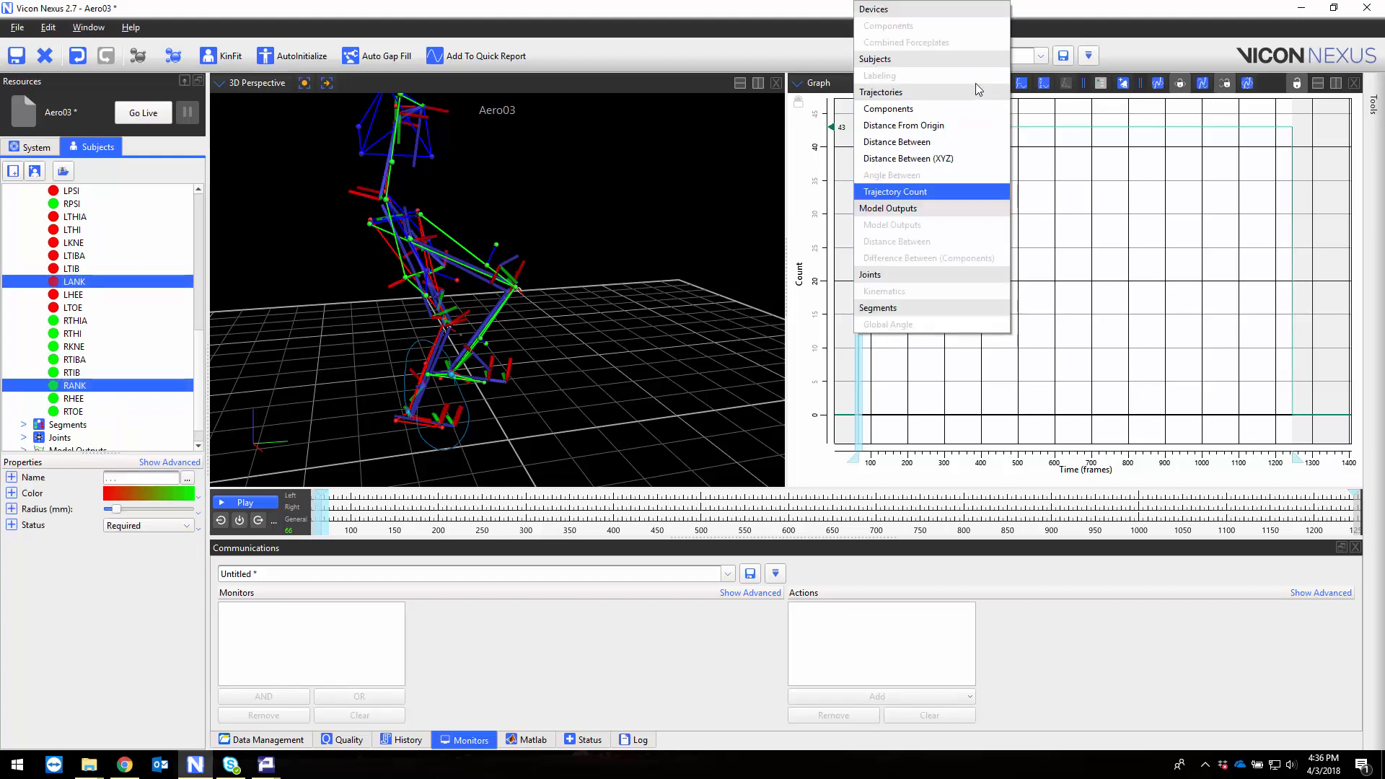
pyautogui.click(887, 108)
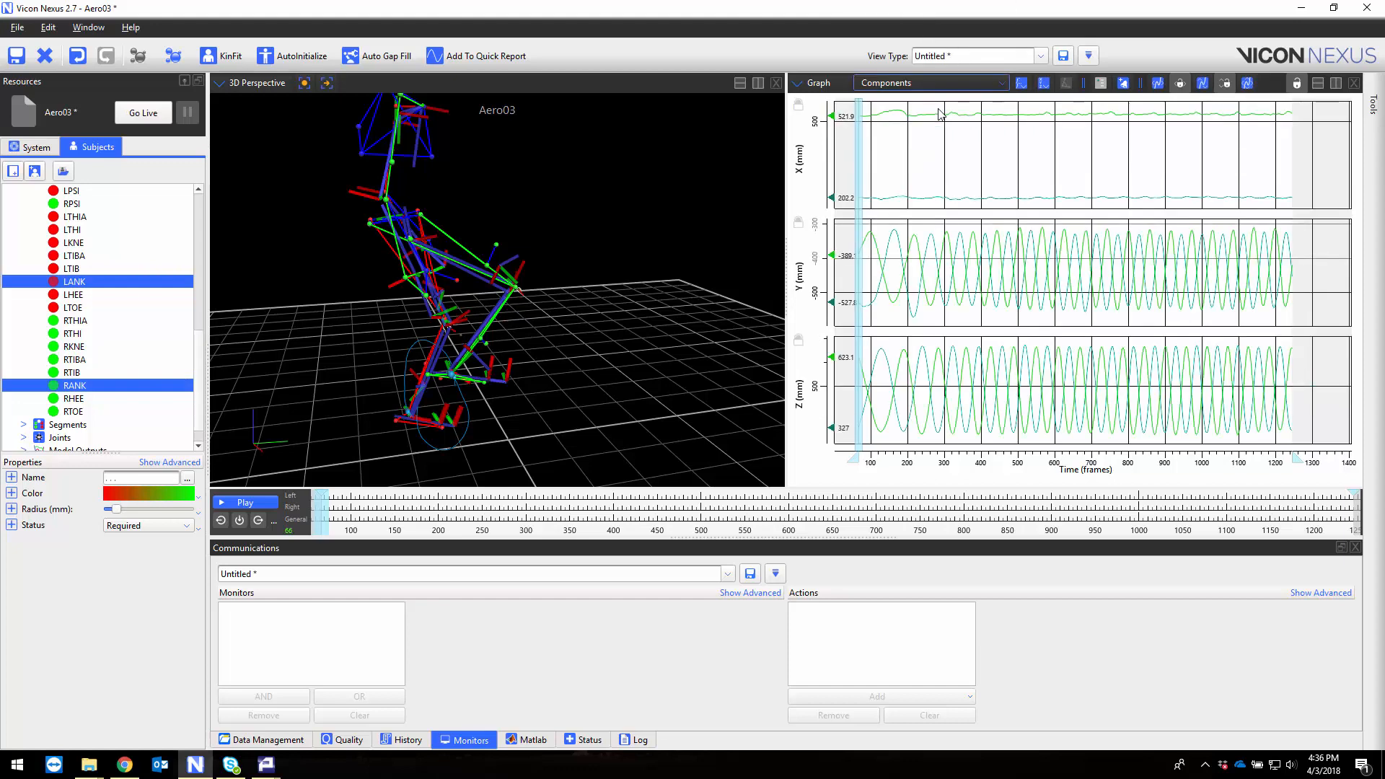
pyautogui.click(1041, 83)
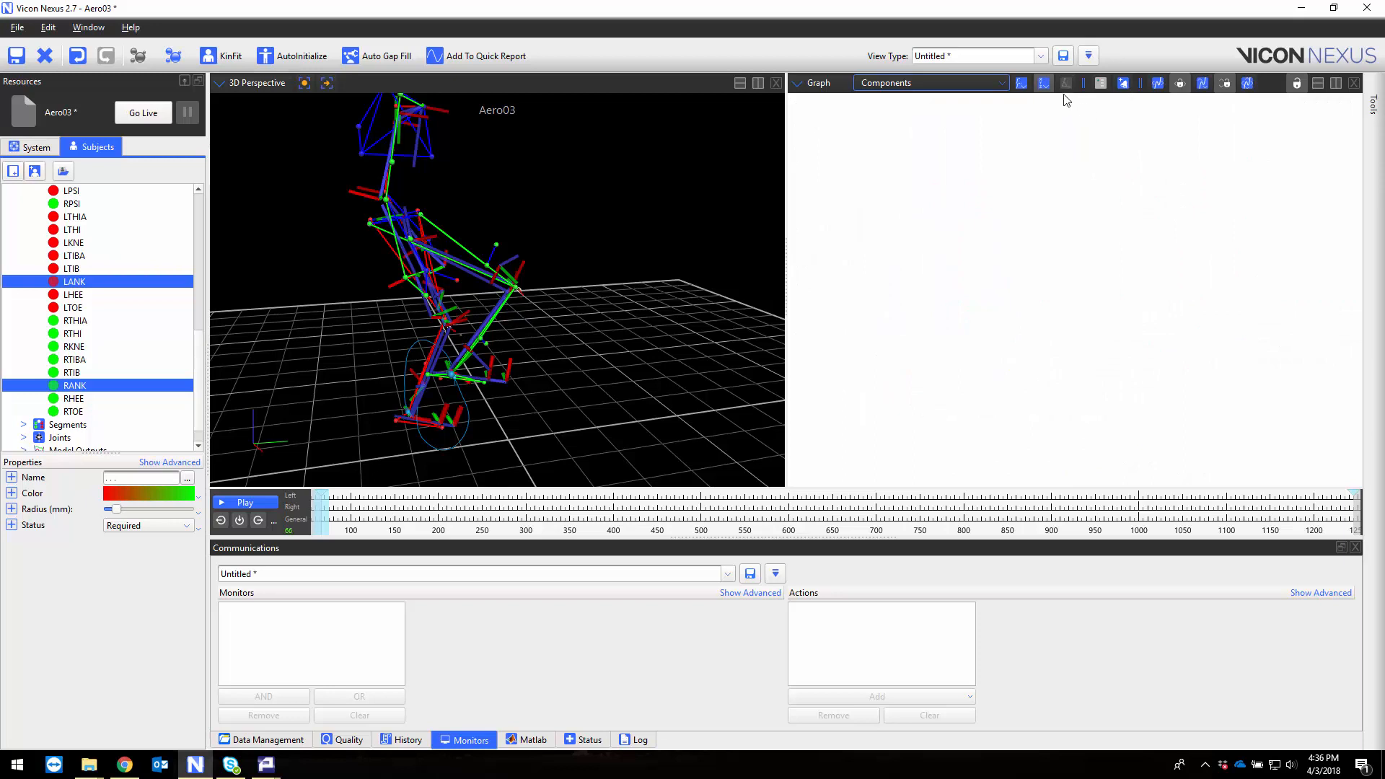
pyautogui.click(1041, 82)
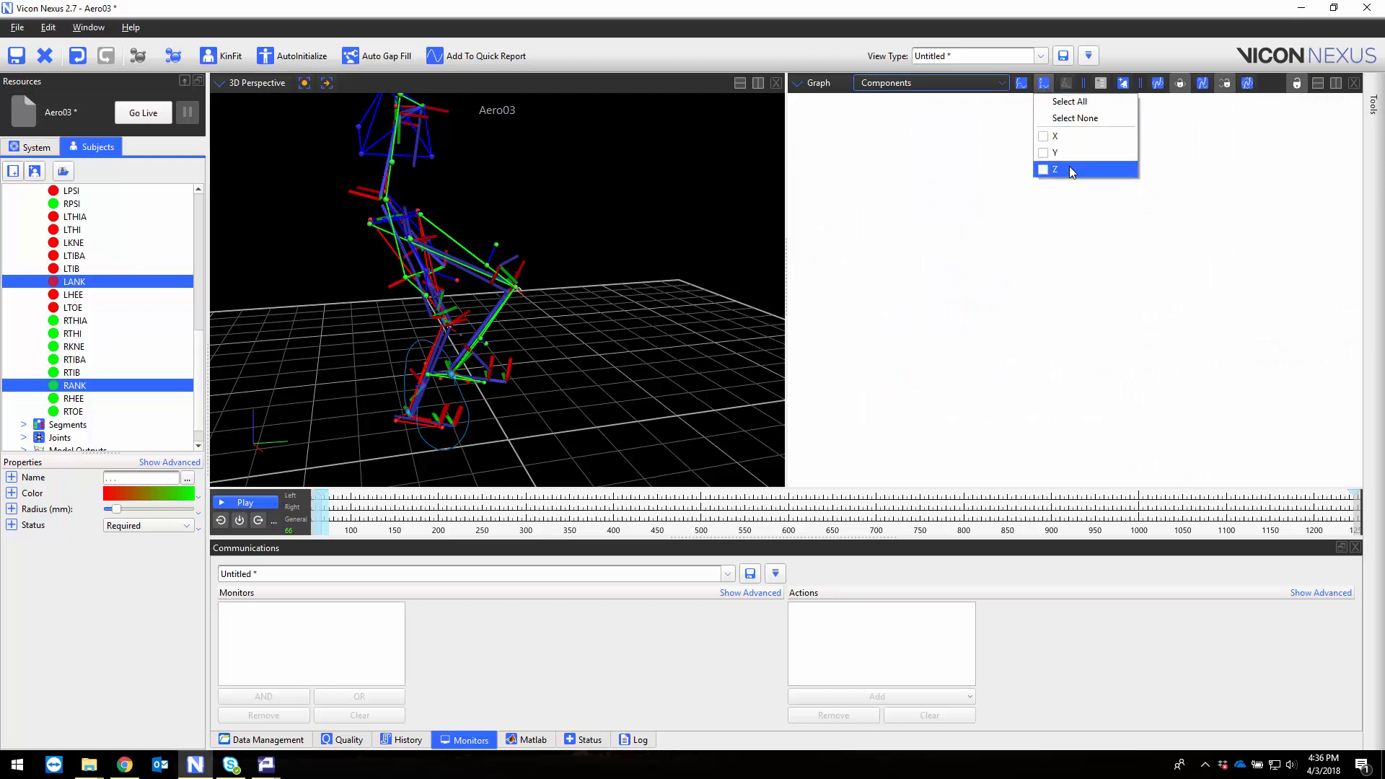
pyautogui.click(1043, 170)
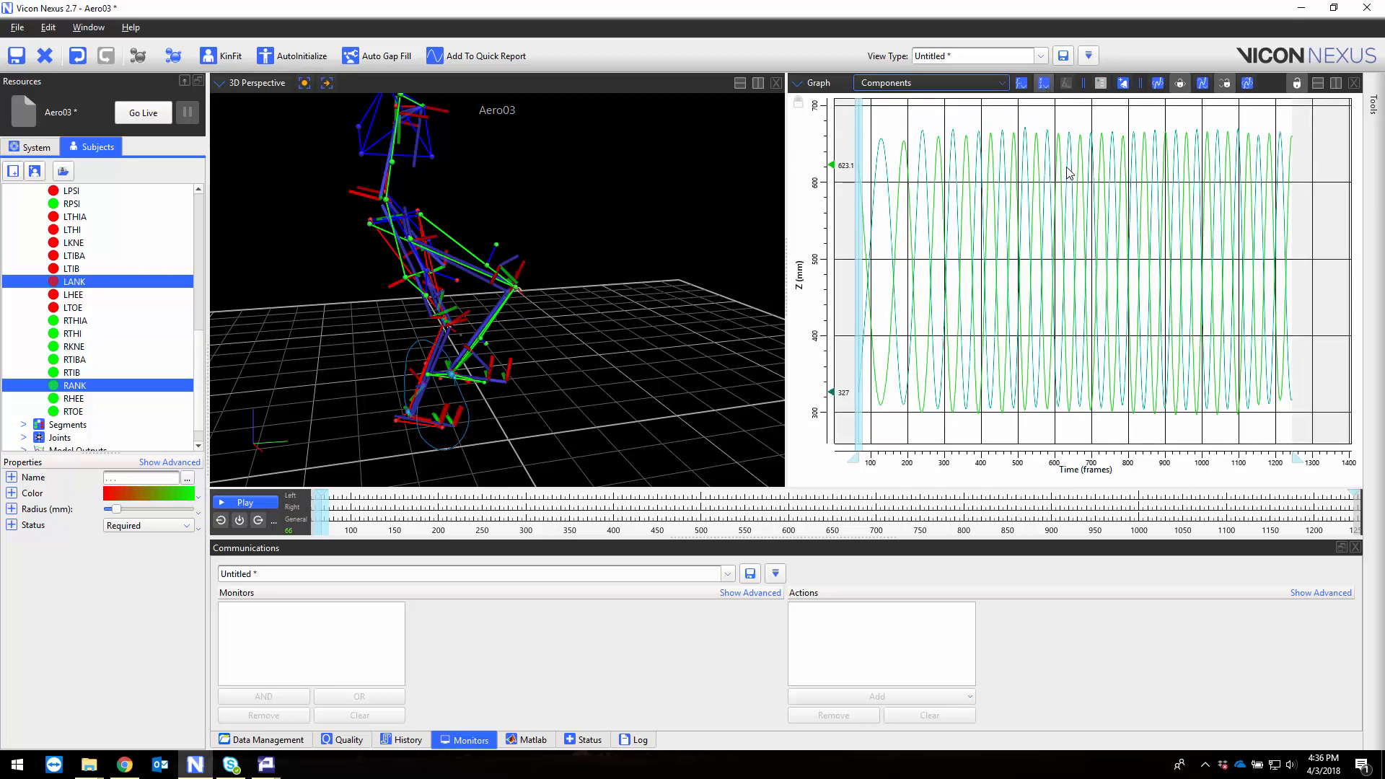
pyautogui.click(1124, 84)
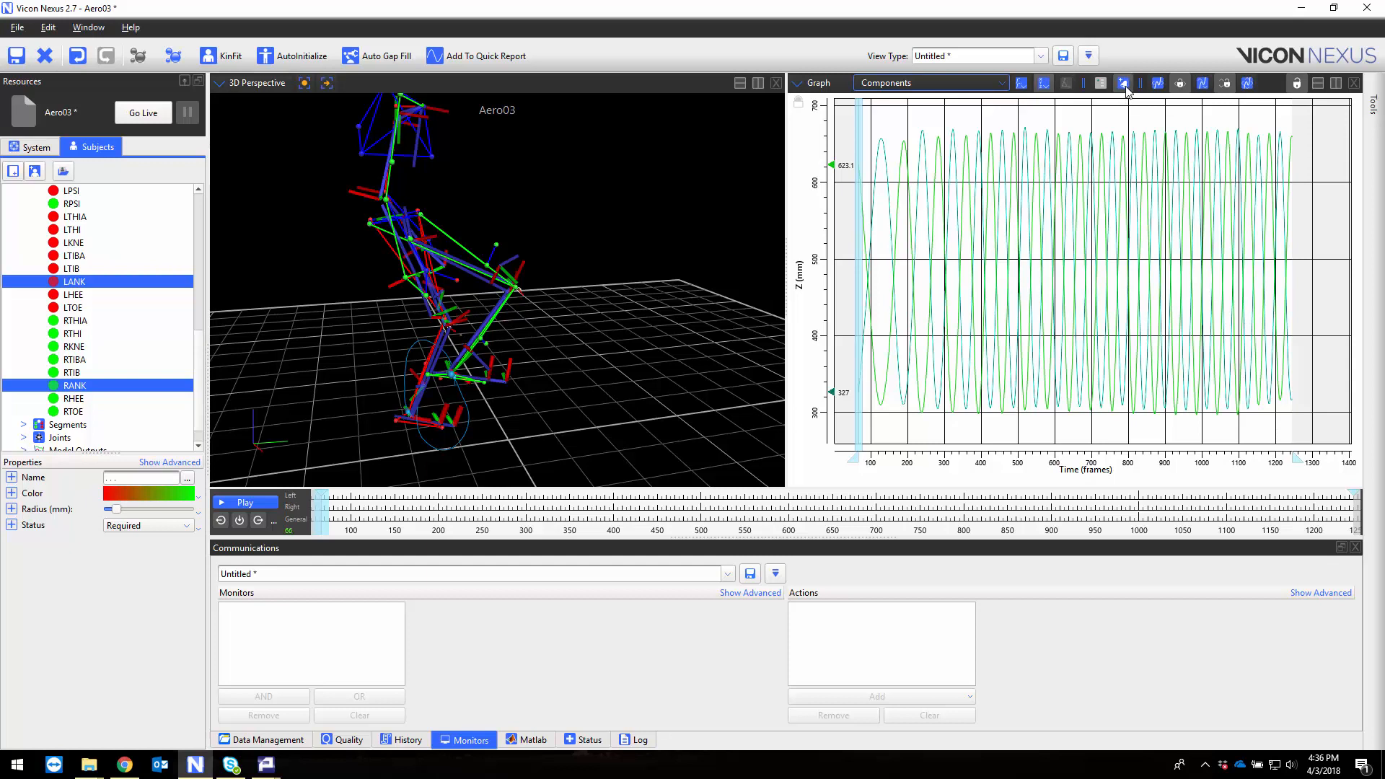
# Create monitors from the ankle Z graph and set LANK:Z to Below Lower, 350 mm, Min Value On Exit
pyautogui.click(1126, 84)
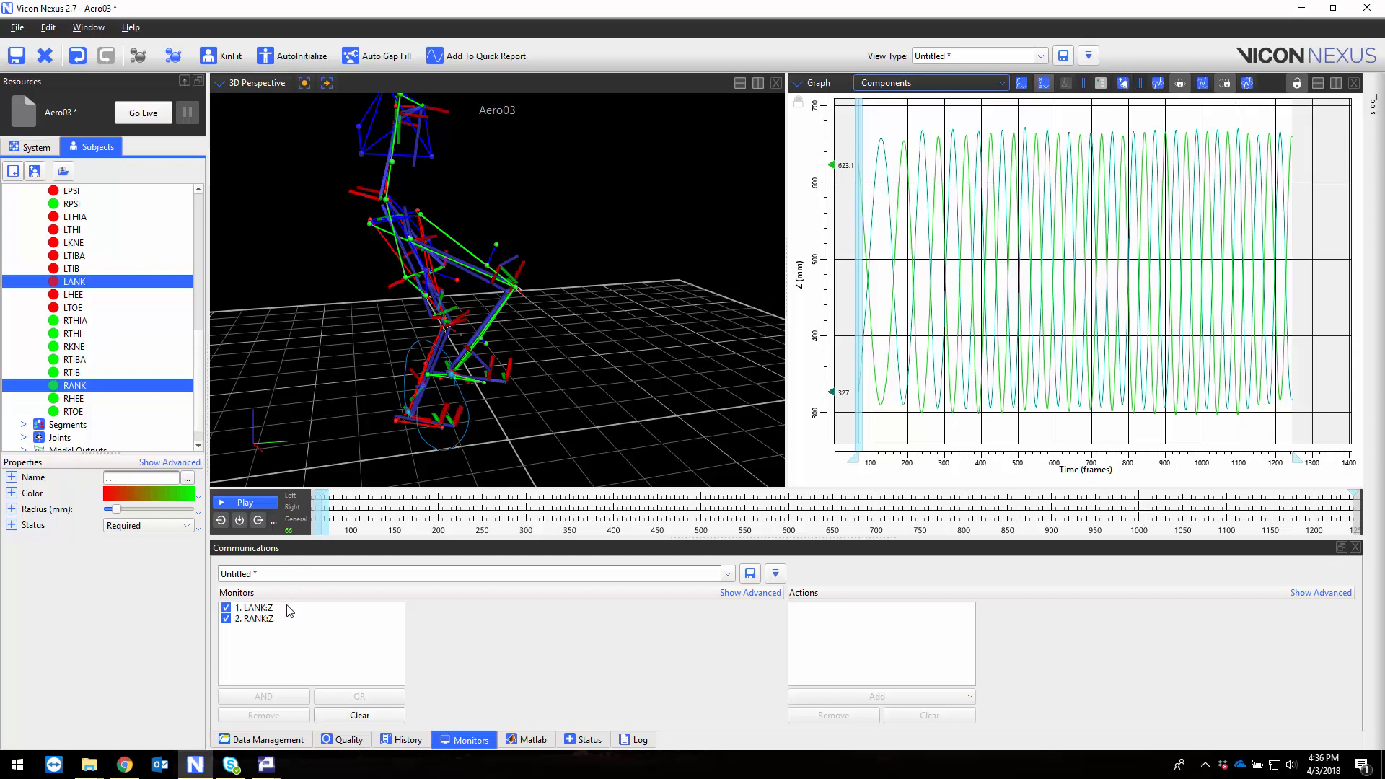
pyautogui.click(257, 607)
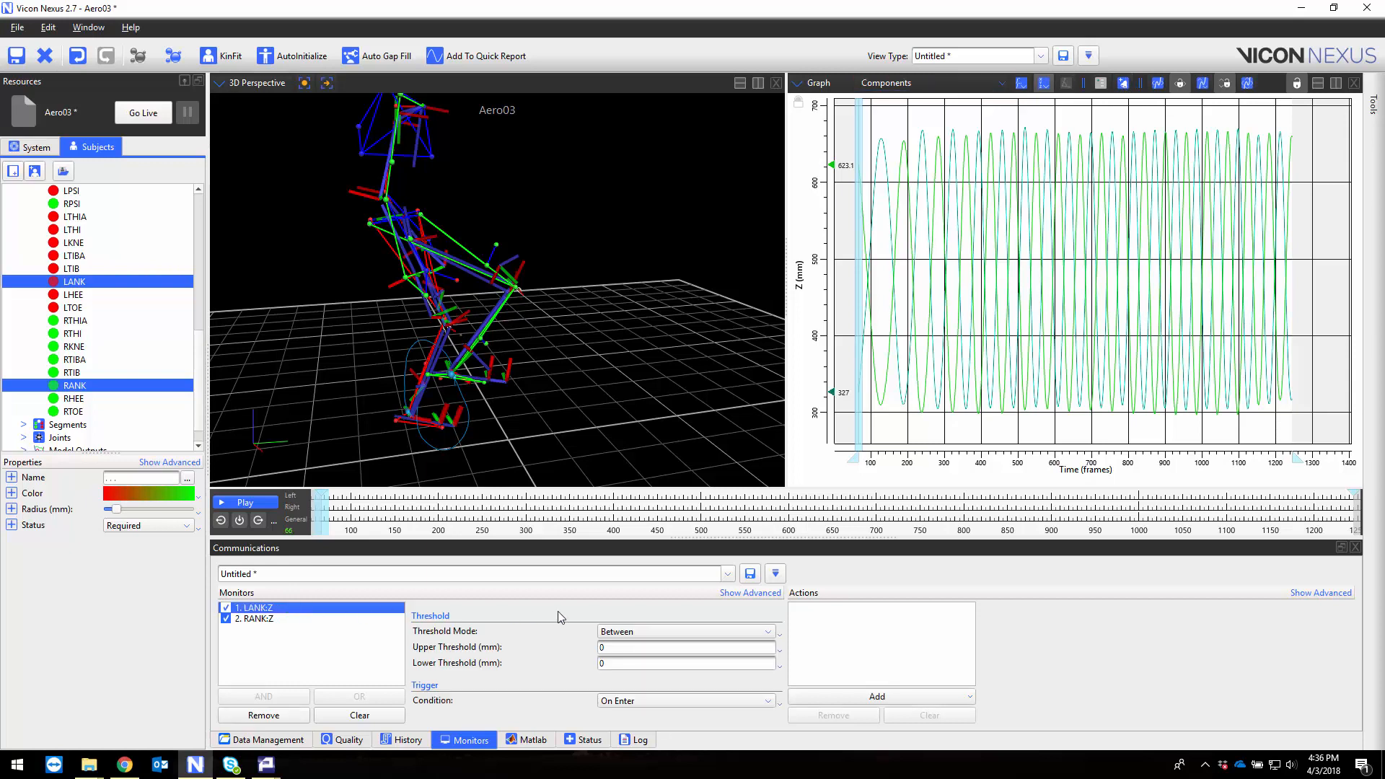
pyautogui.click(684, 630)
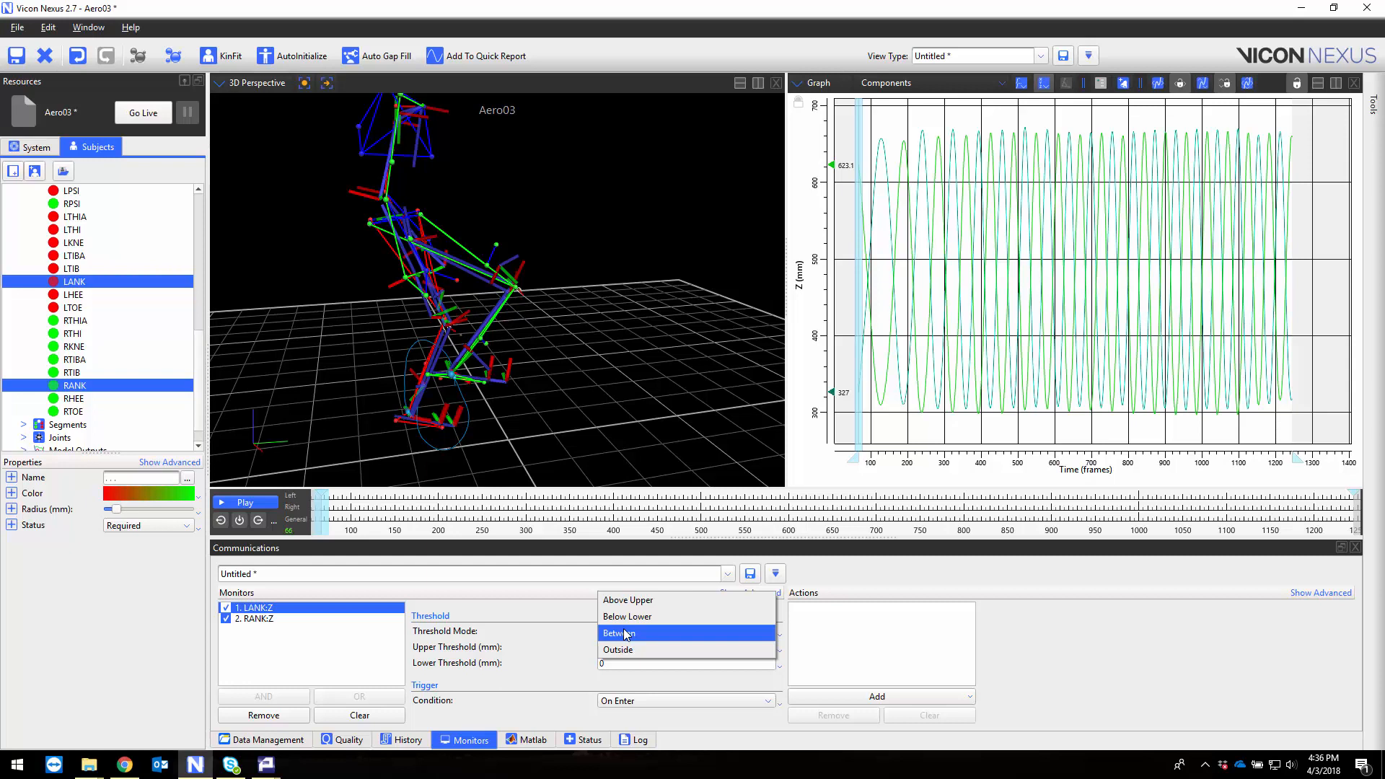
pyautogui.moveTo(627, 616)
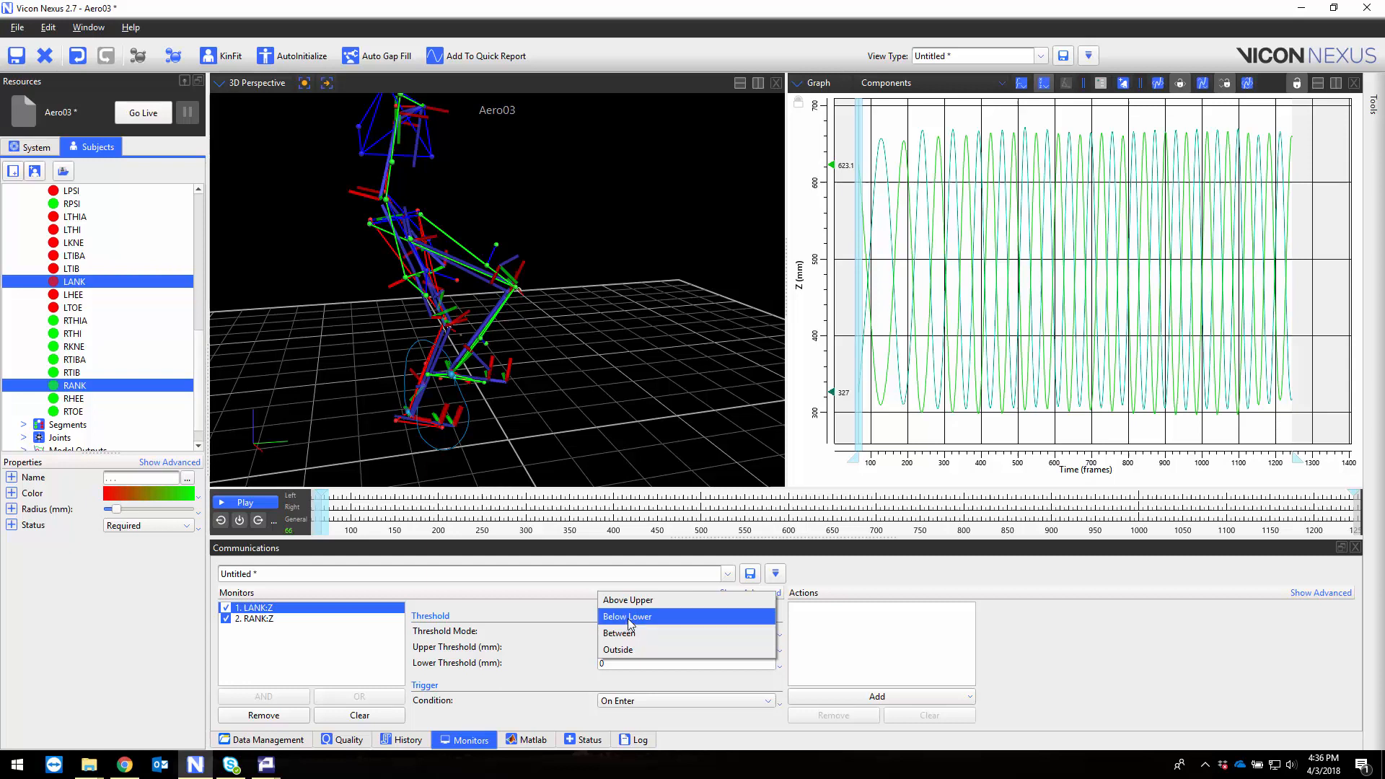
pyautogui.click(626, 616)
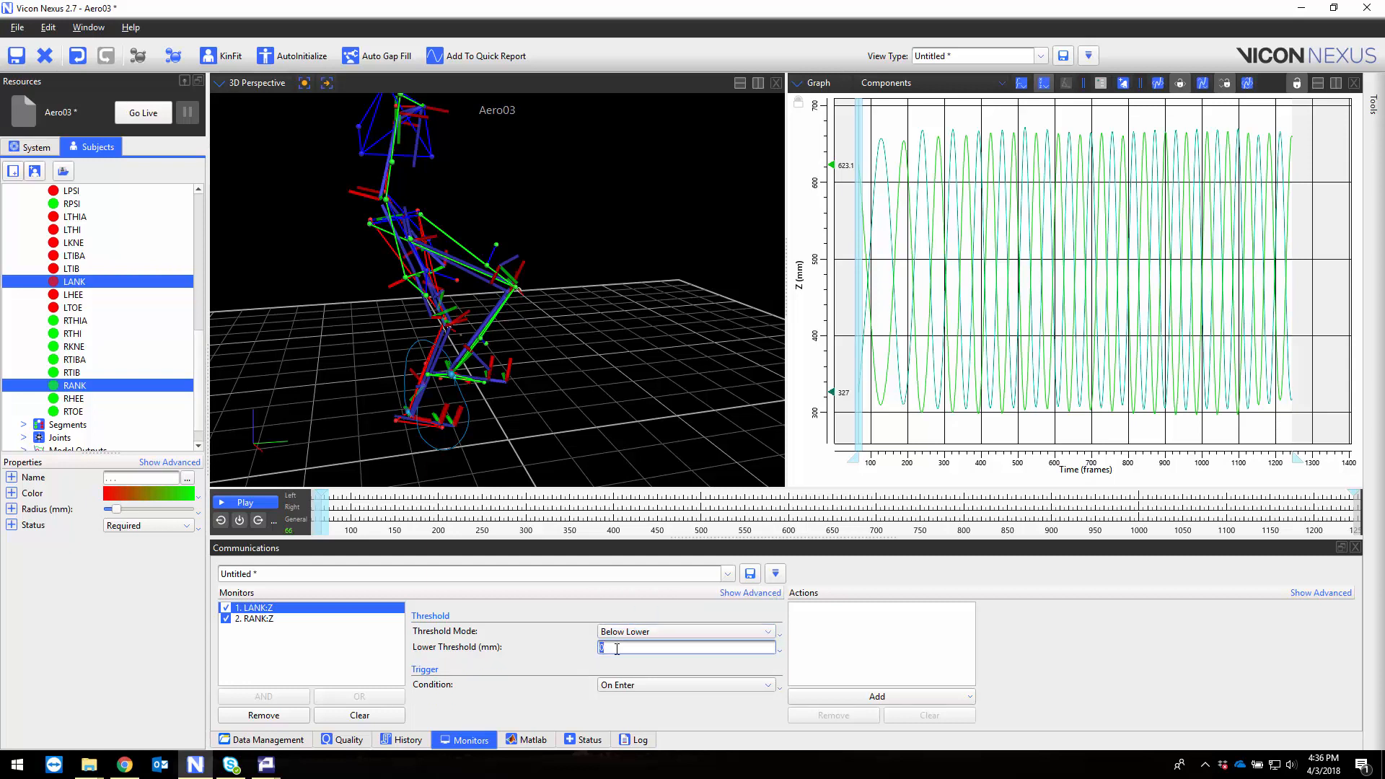
pyautogui.write('350')
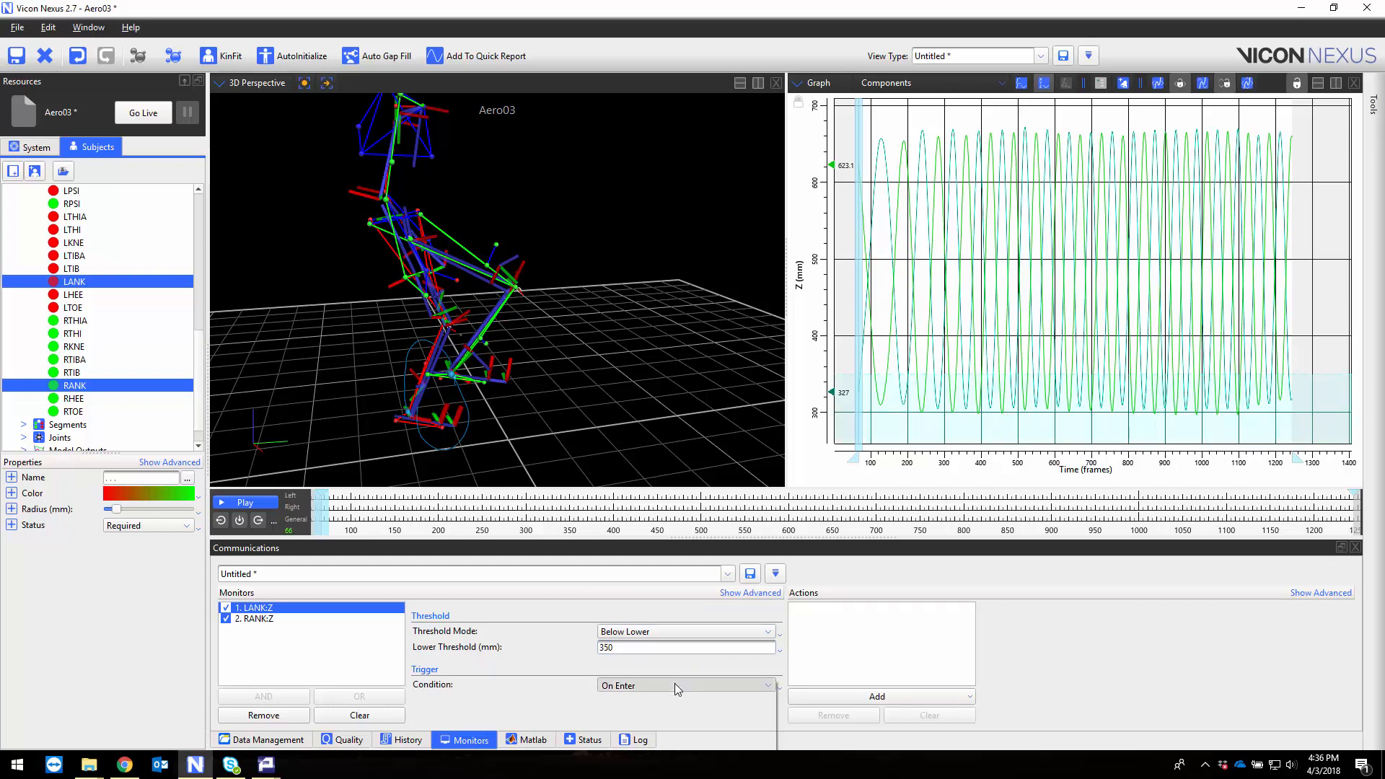
pyautogui.click(683, 685)
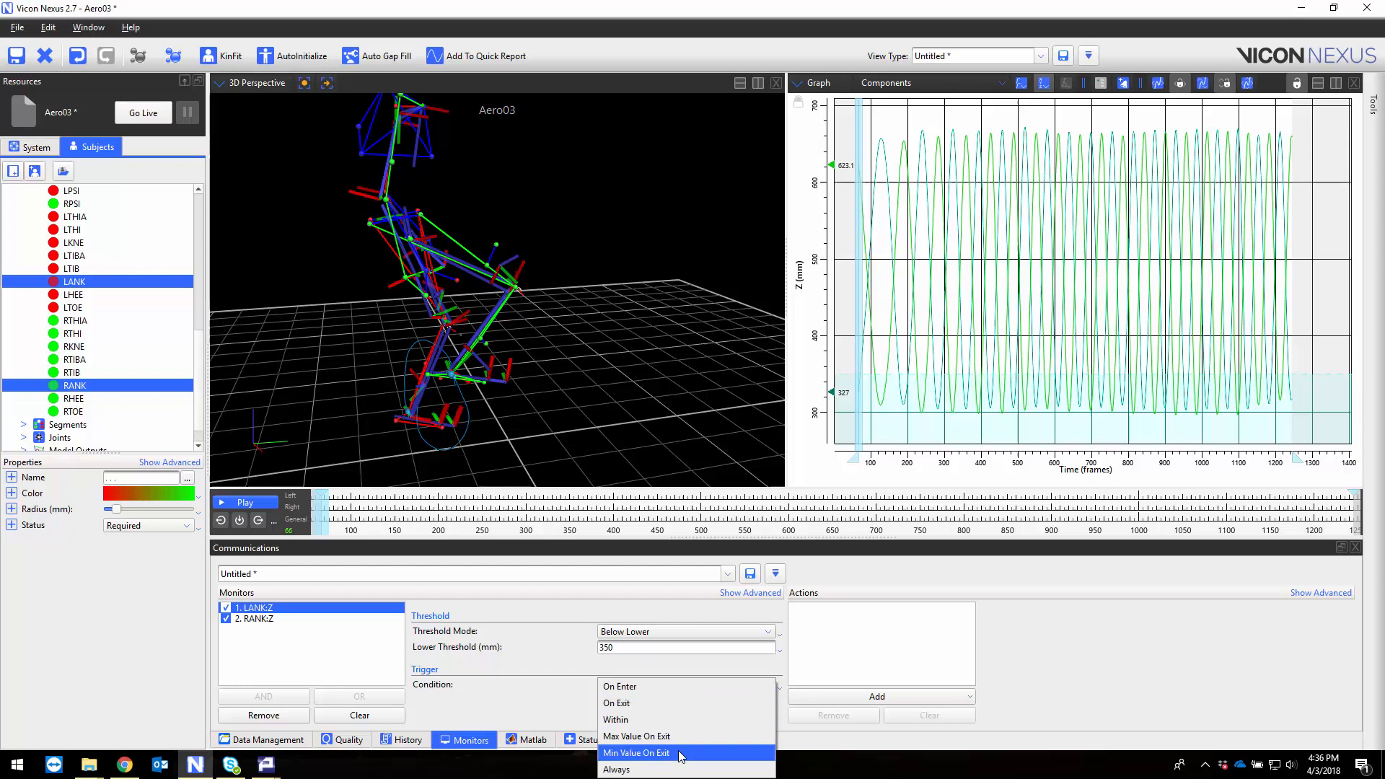
pyautogui.click(636, 753)
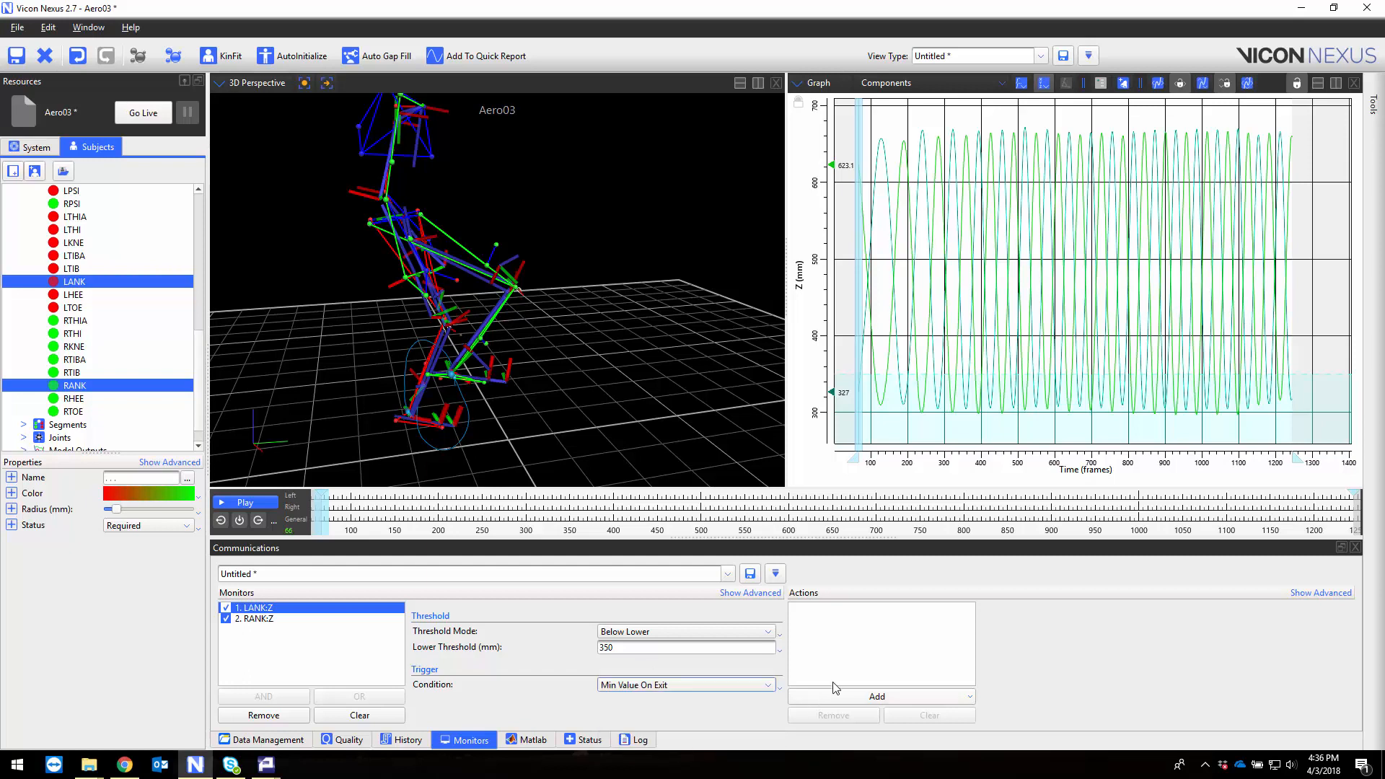
# Attach a Timebar Event action to LANK:Z with its context set to Left
pyautogui.click(876, 695)
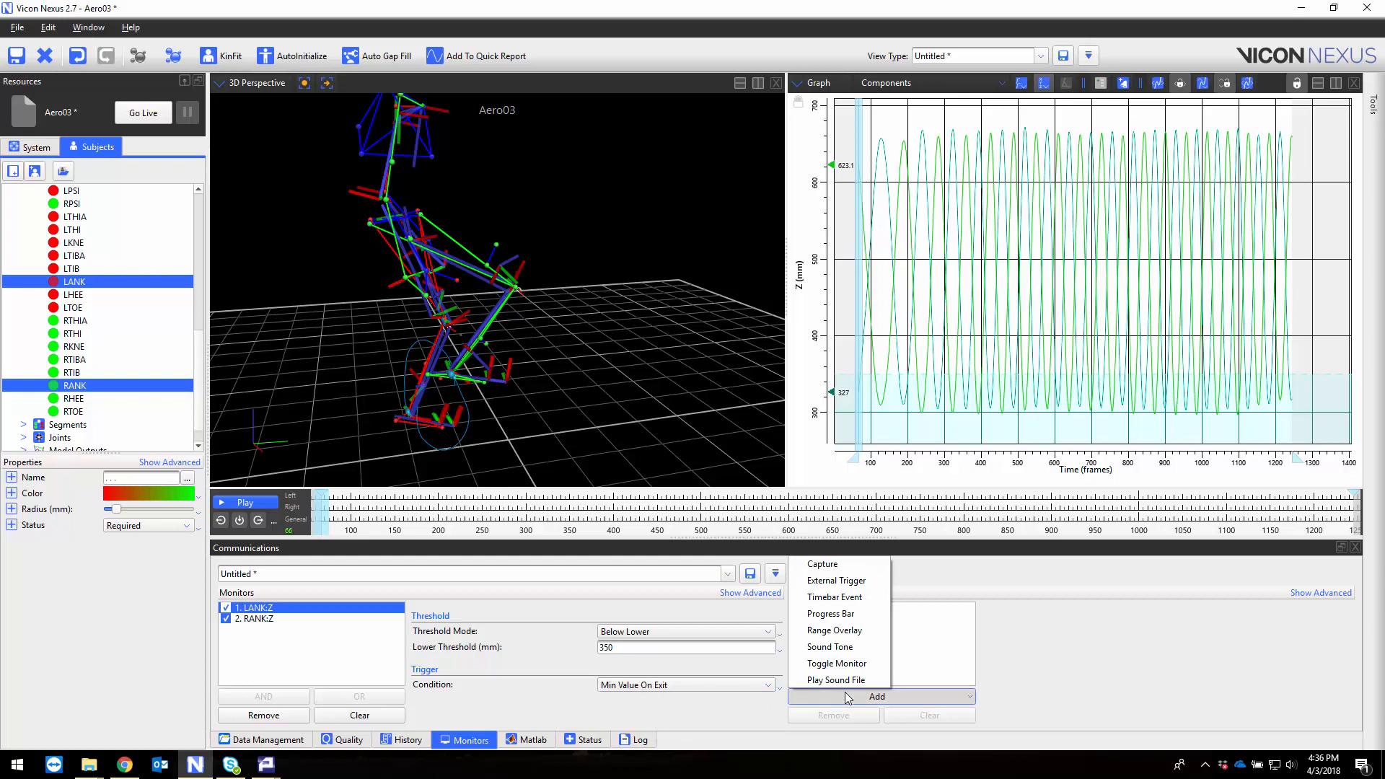
pyautogui.click(832, 597)
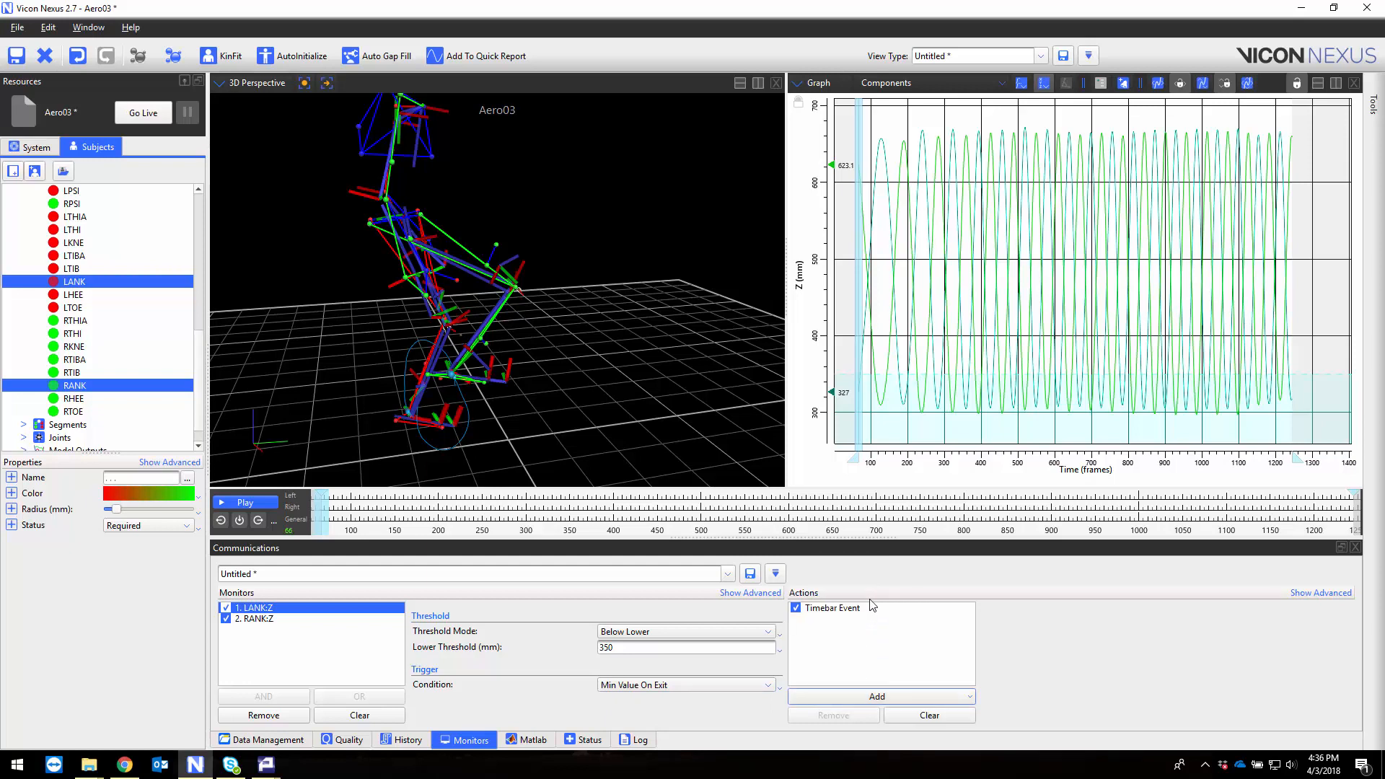
pyautogui.click(832, 608)
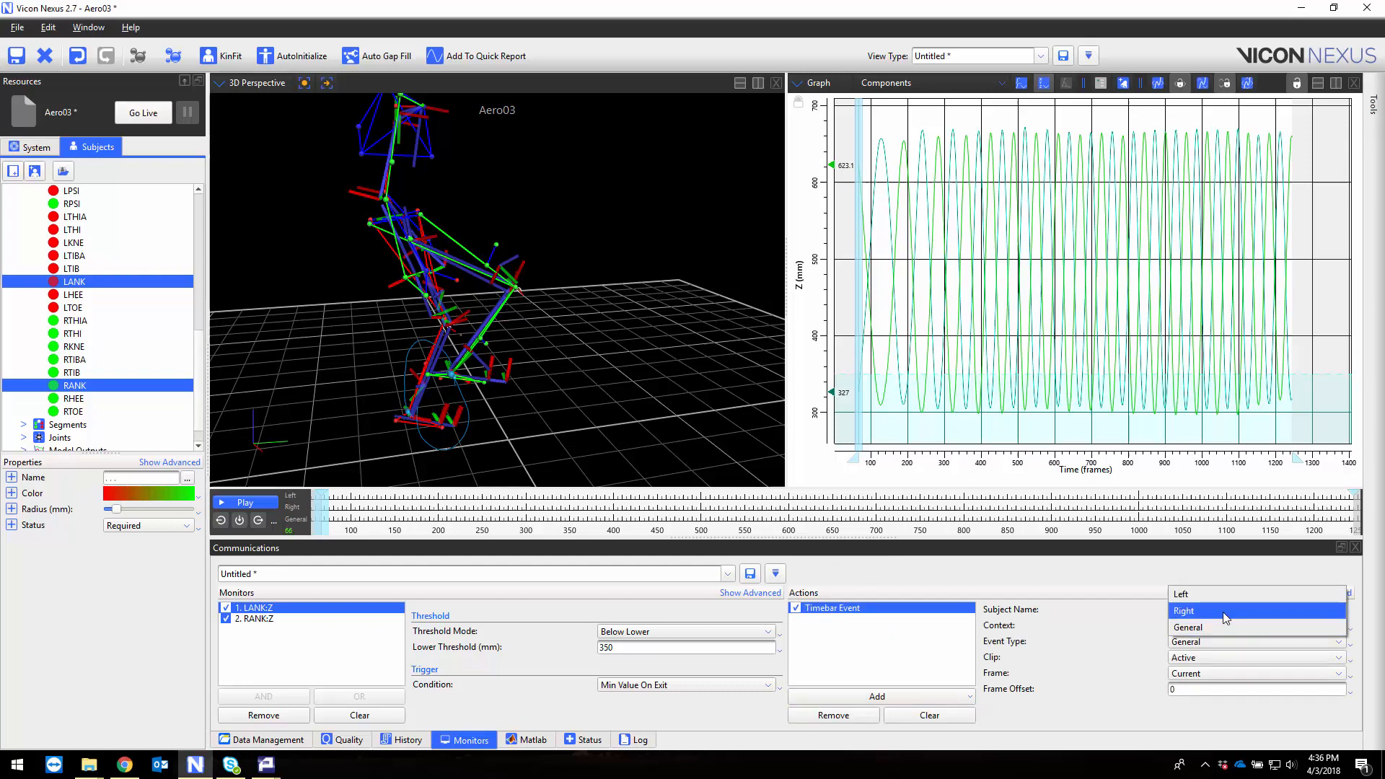
pyautogui.click(1181, 593)
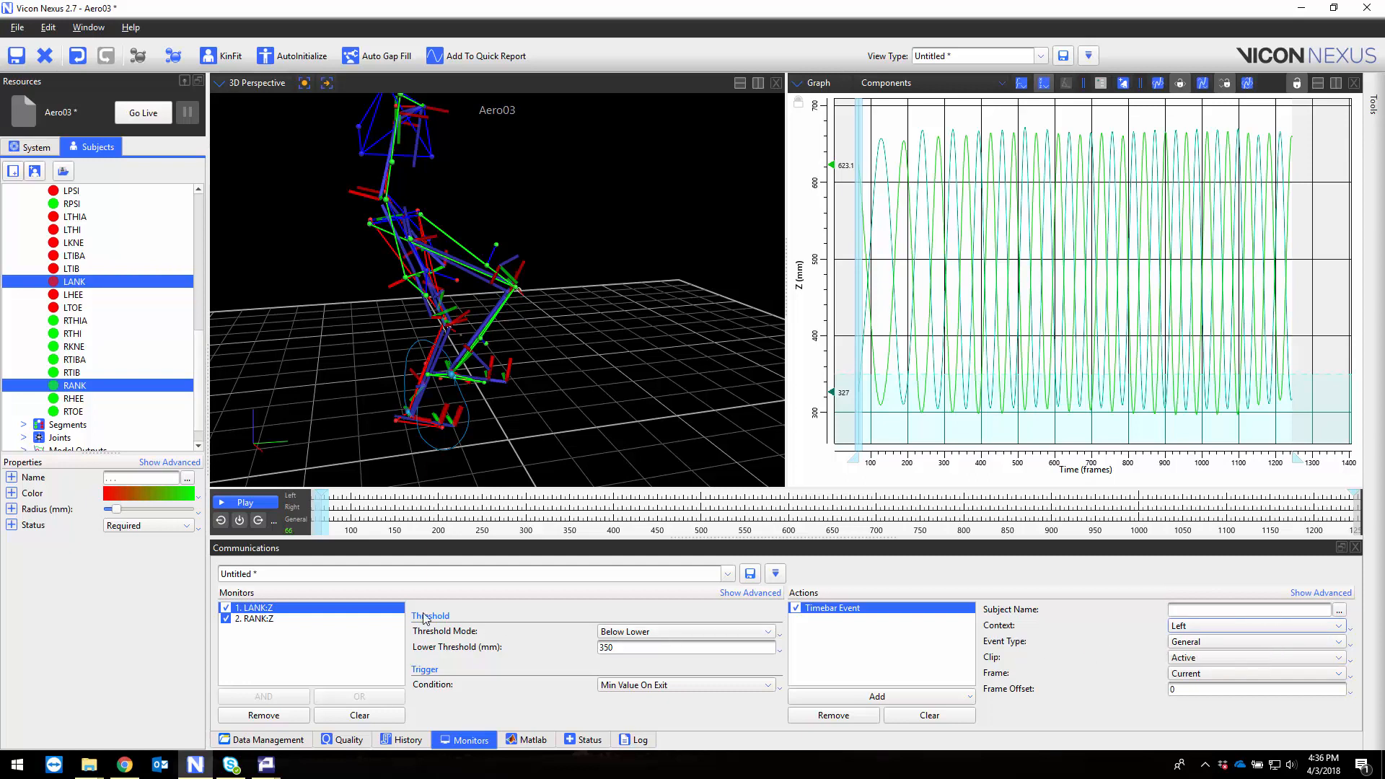
# Set RANK:Z to Below Lower mode, 350 mm lower threshold, Min Value On Exit condition
pyautogui.click(254, 619)
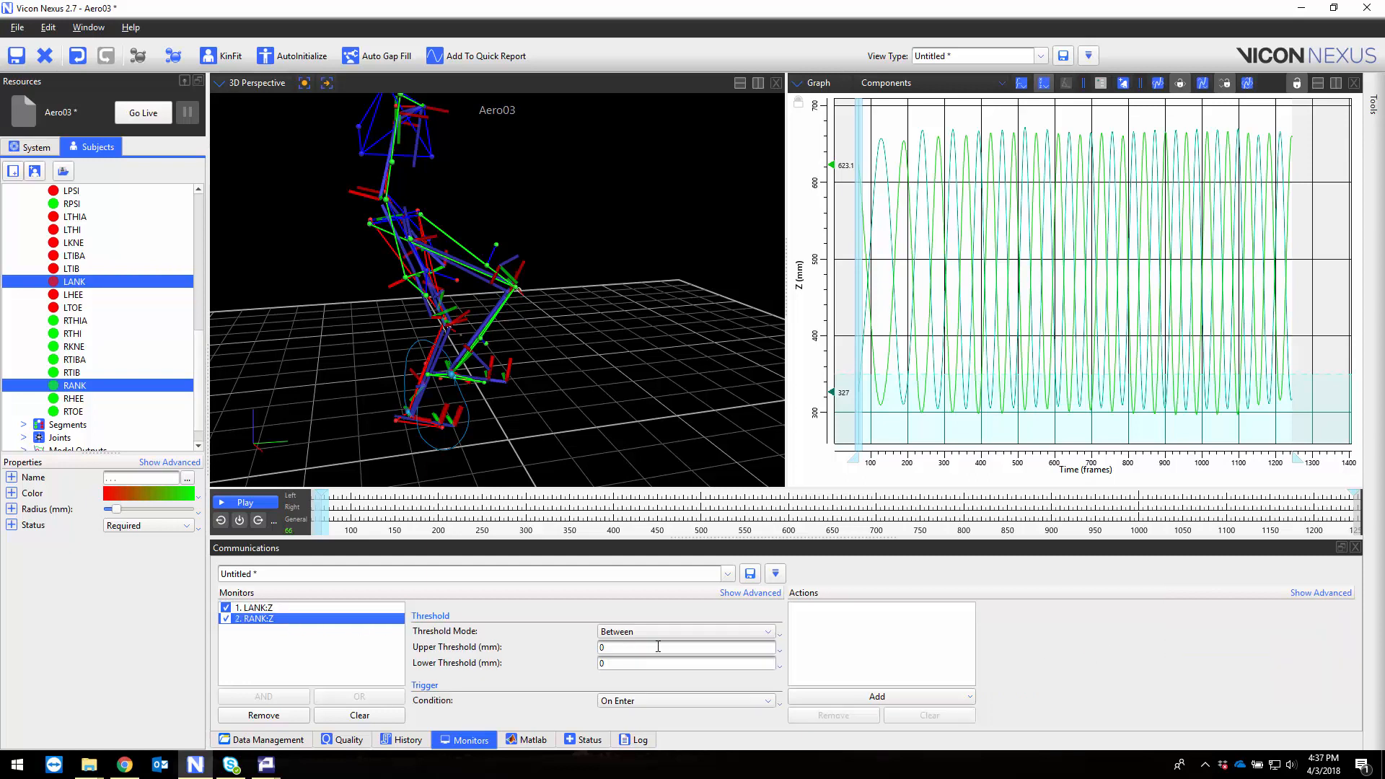
pyautogui.click(684, 630)
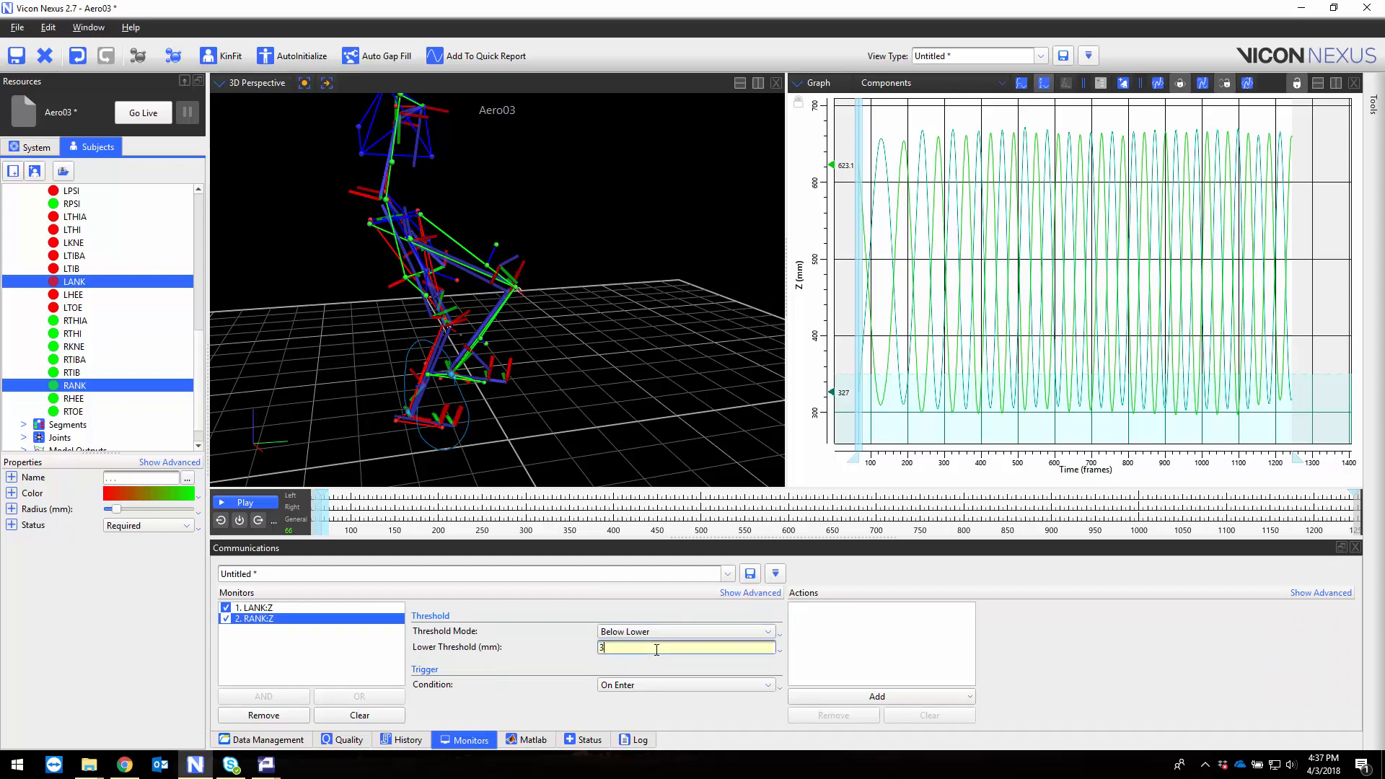
pyautogui.write('350')
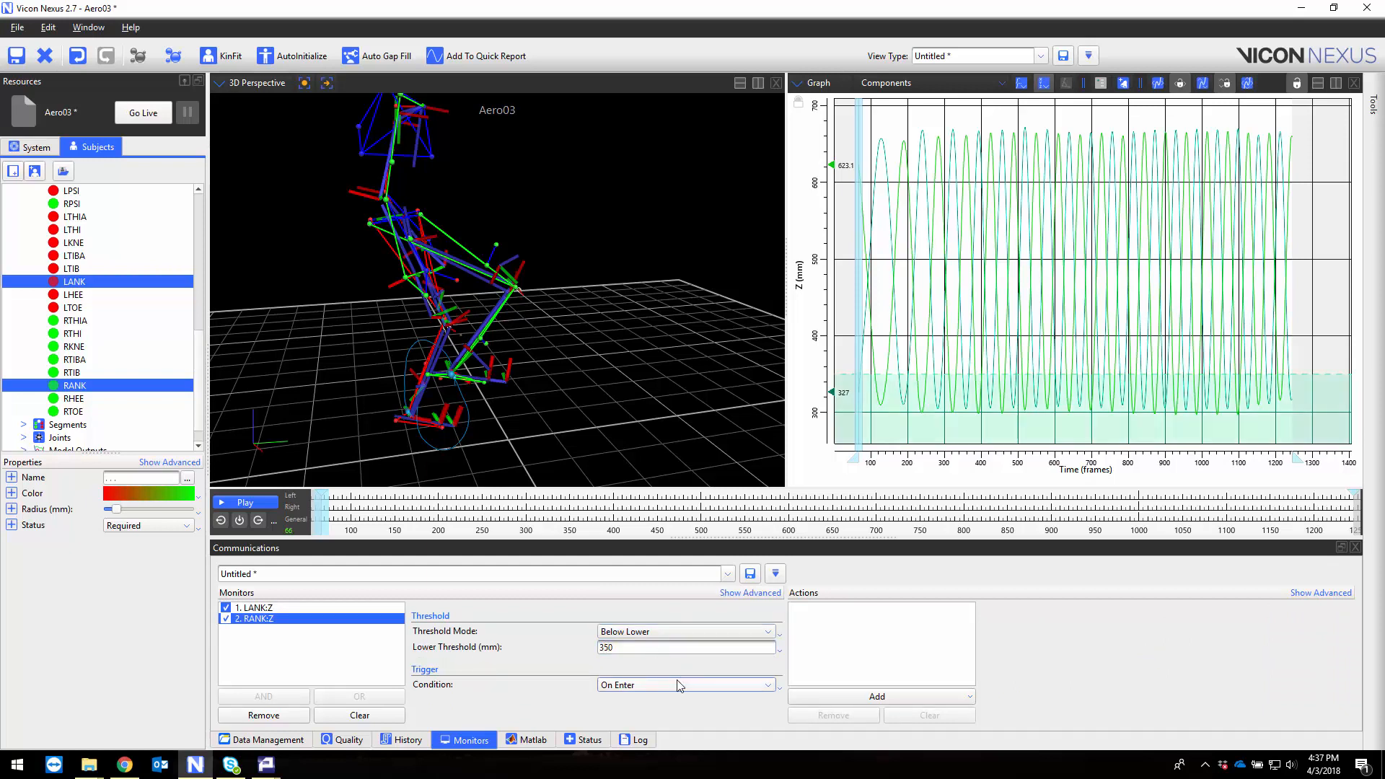
pyautogui.click(686, 684)
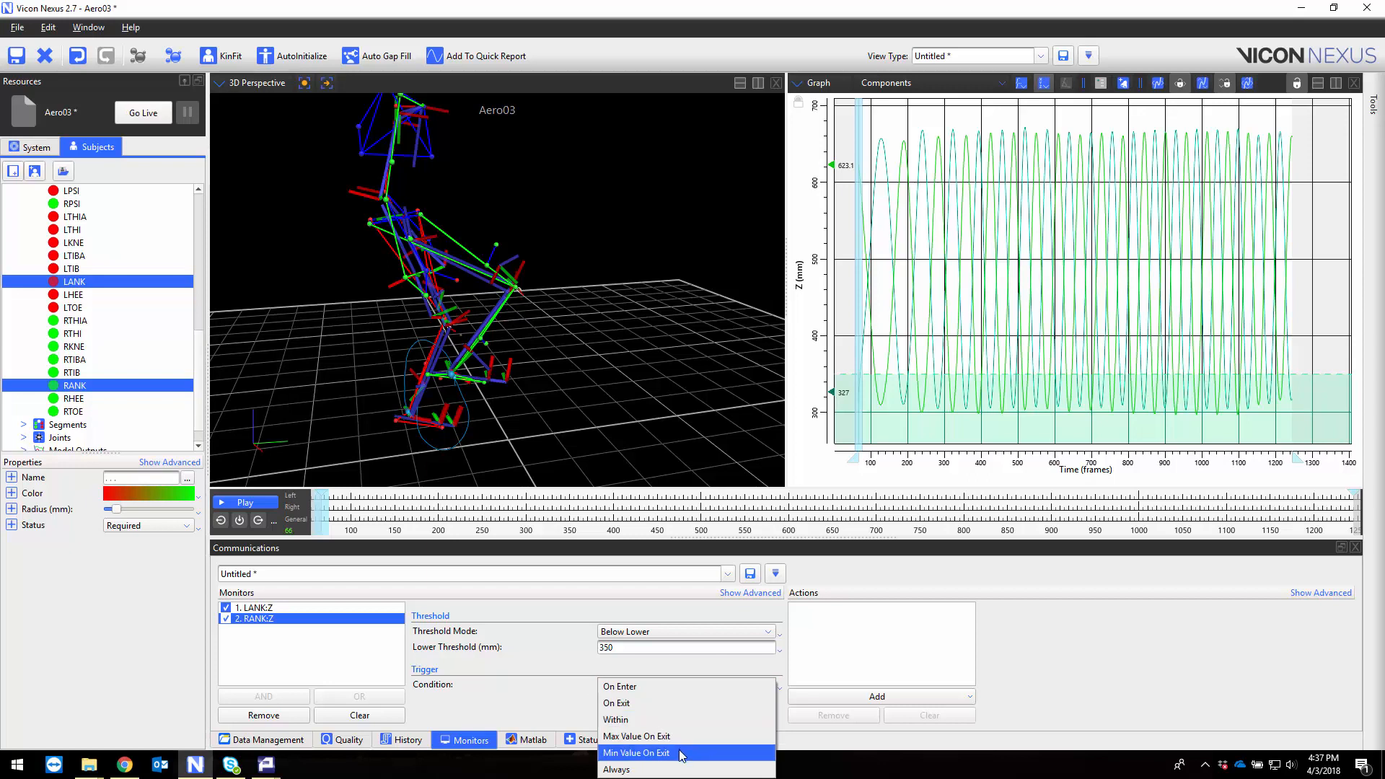
pyautogui.click(635, 753)
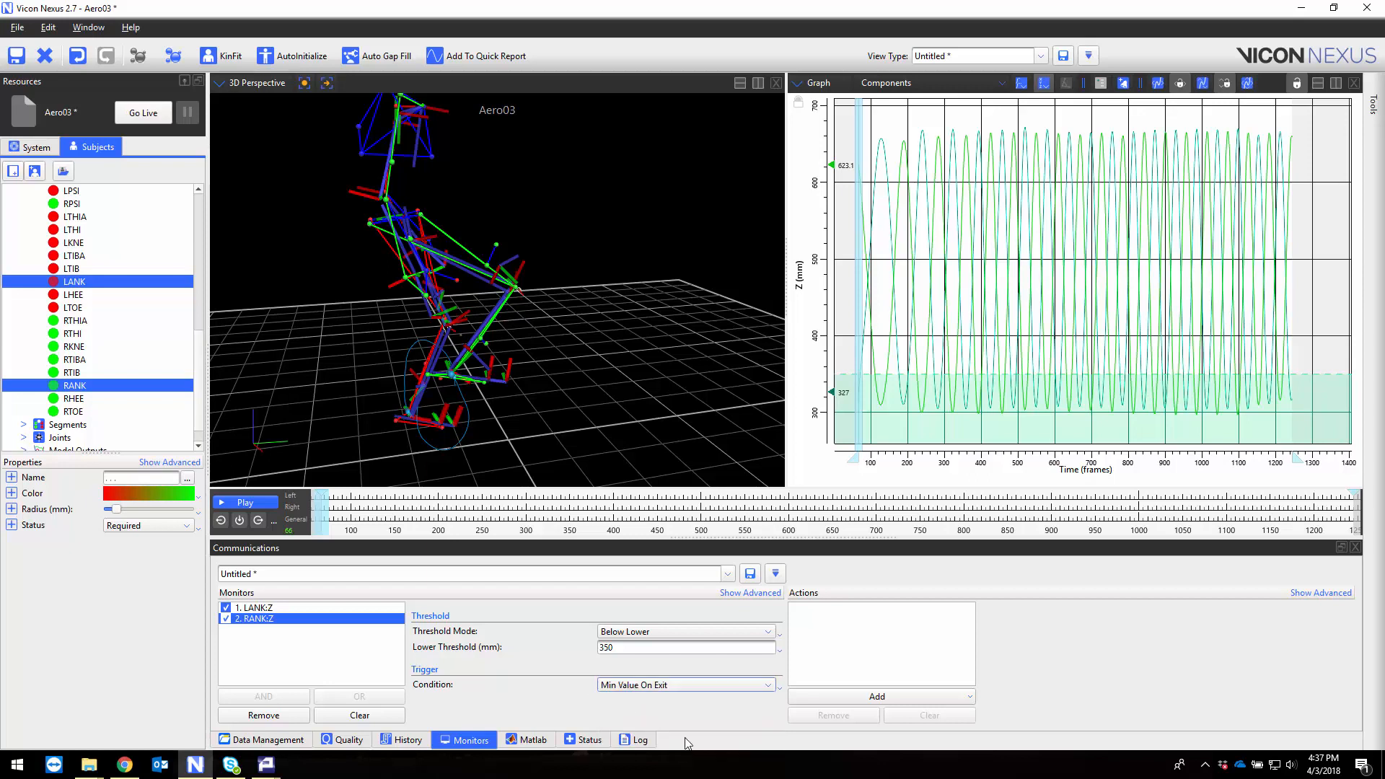
pyautogui.click(877, 695)
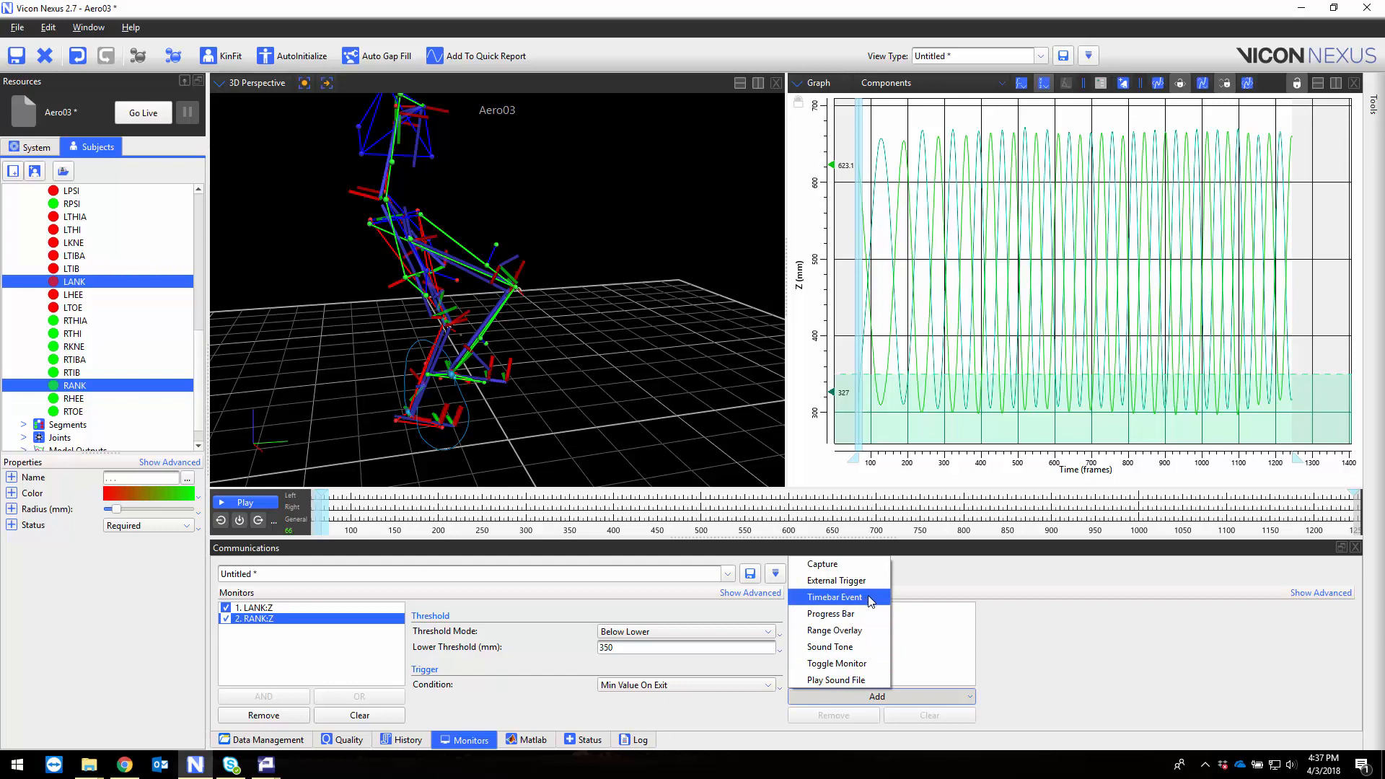
# Attach a Timebar Event action to RANK:Z with its context set to Right
pyautogui.click(832, 596)
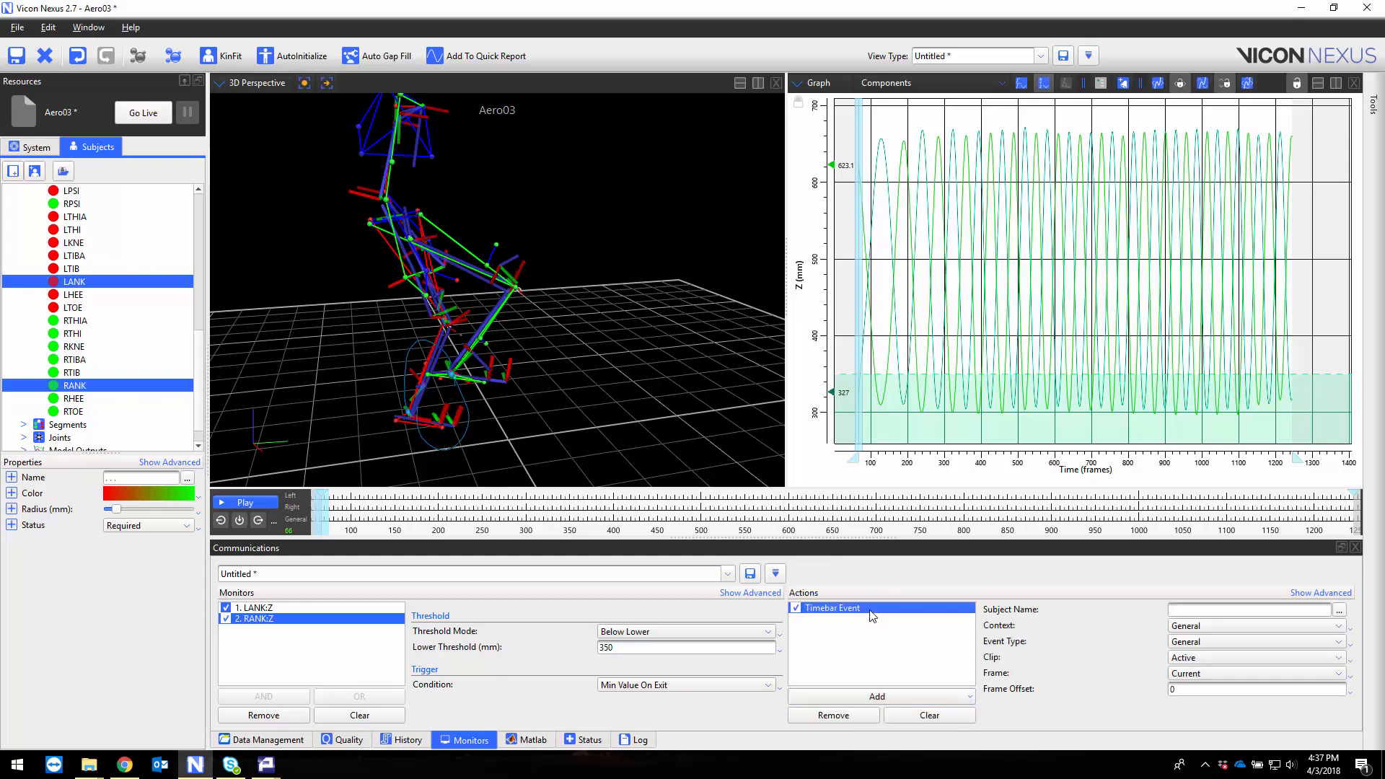
pyautogui.click(1254, 624)
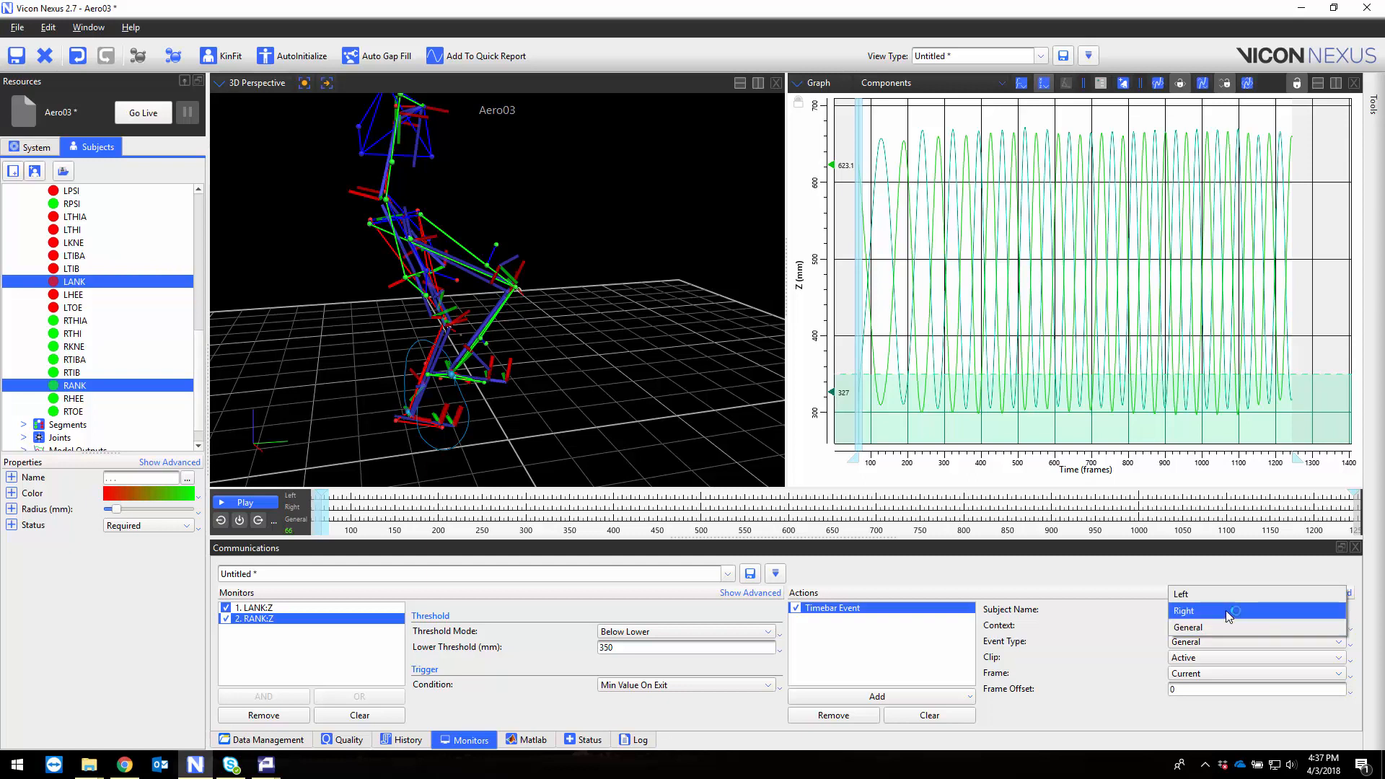
pyautogui.click(1183, 610)
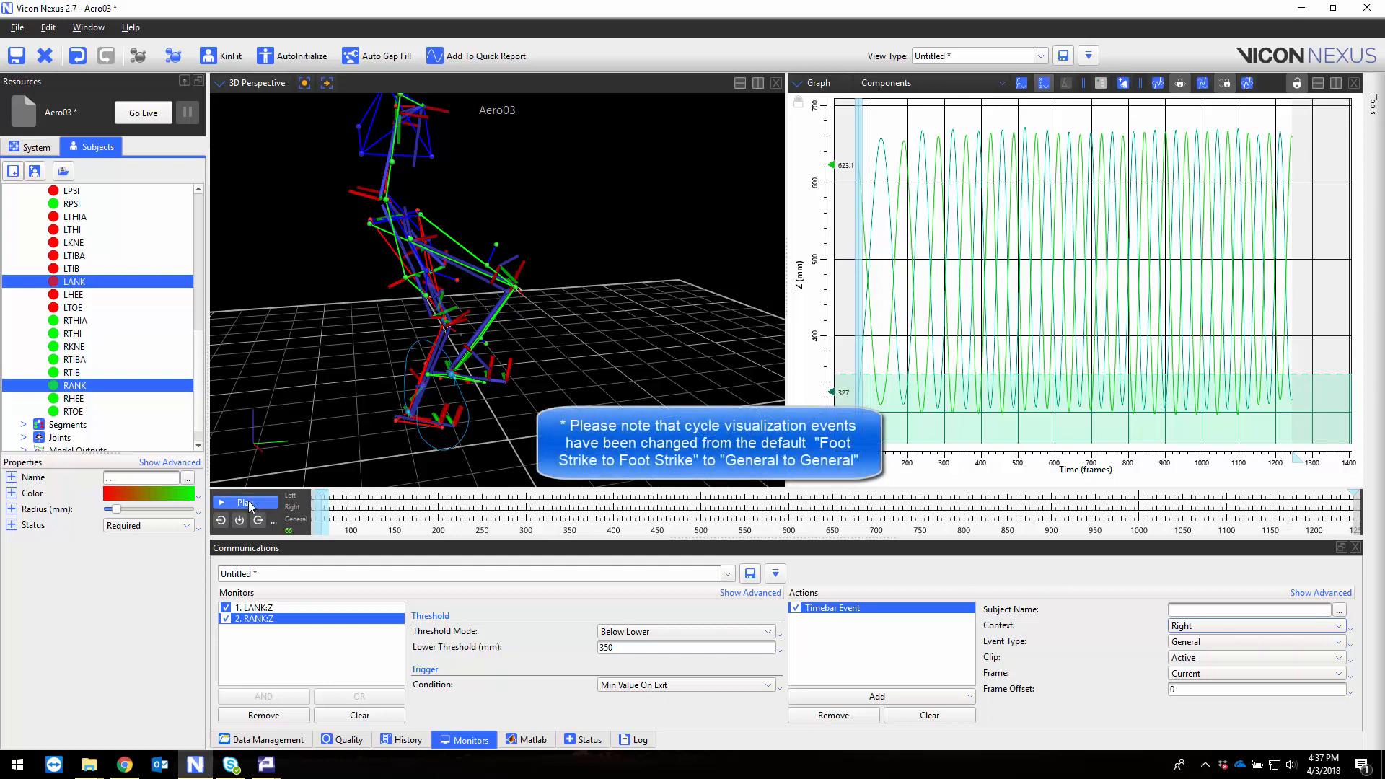
pyautogui.moveTo(249, 503)
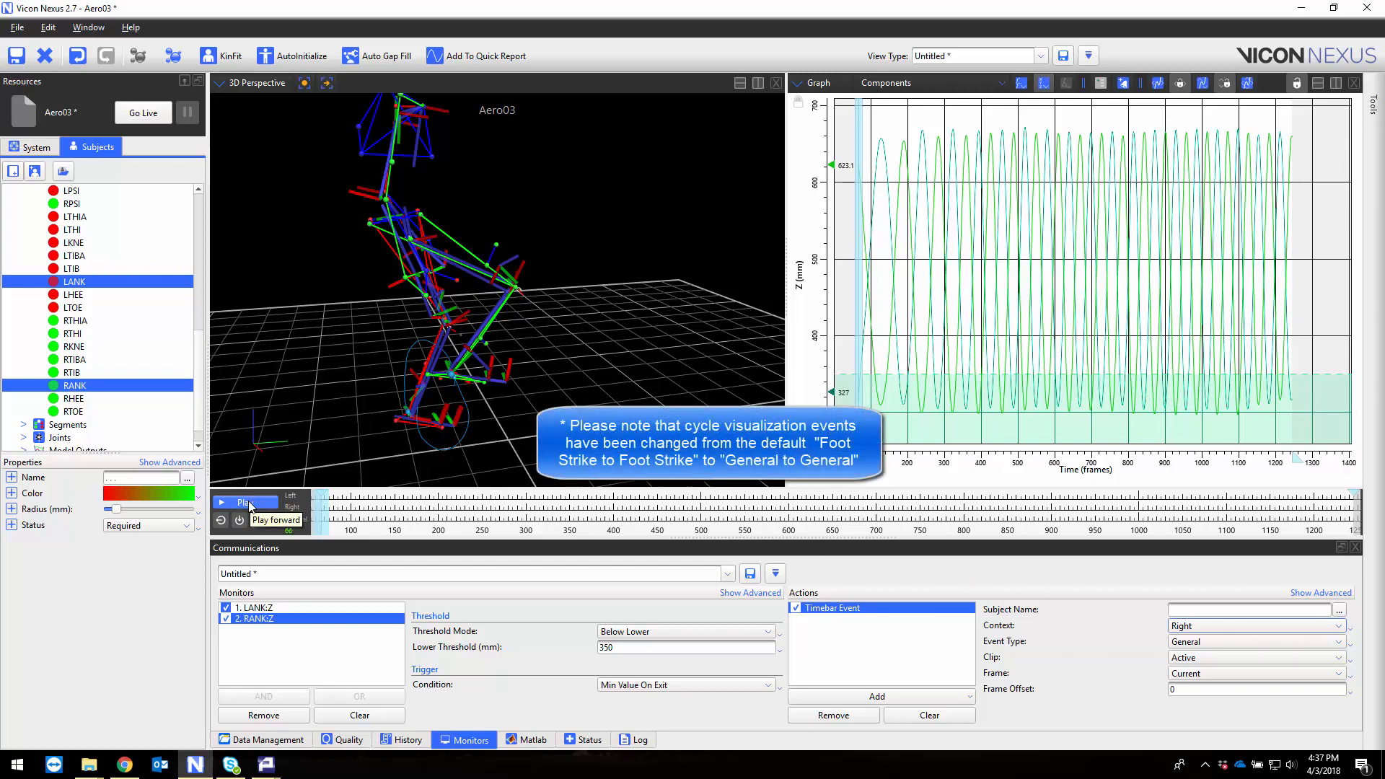
# Run offline playback of the Aero03 trial so the ankle monitors mark timebar events
pyautogui.click(245, 502)
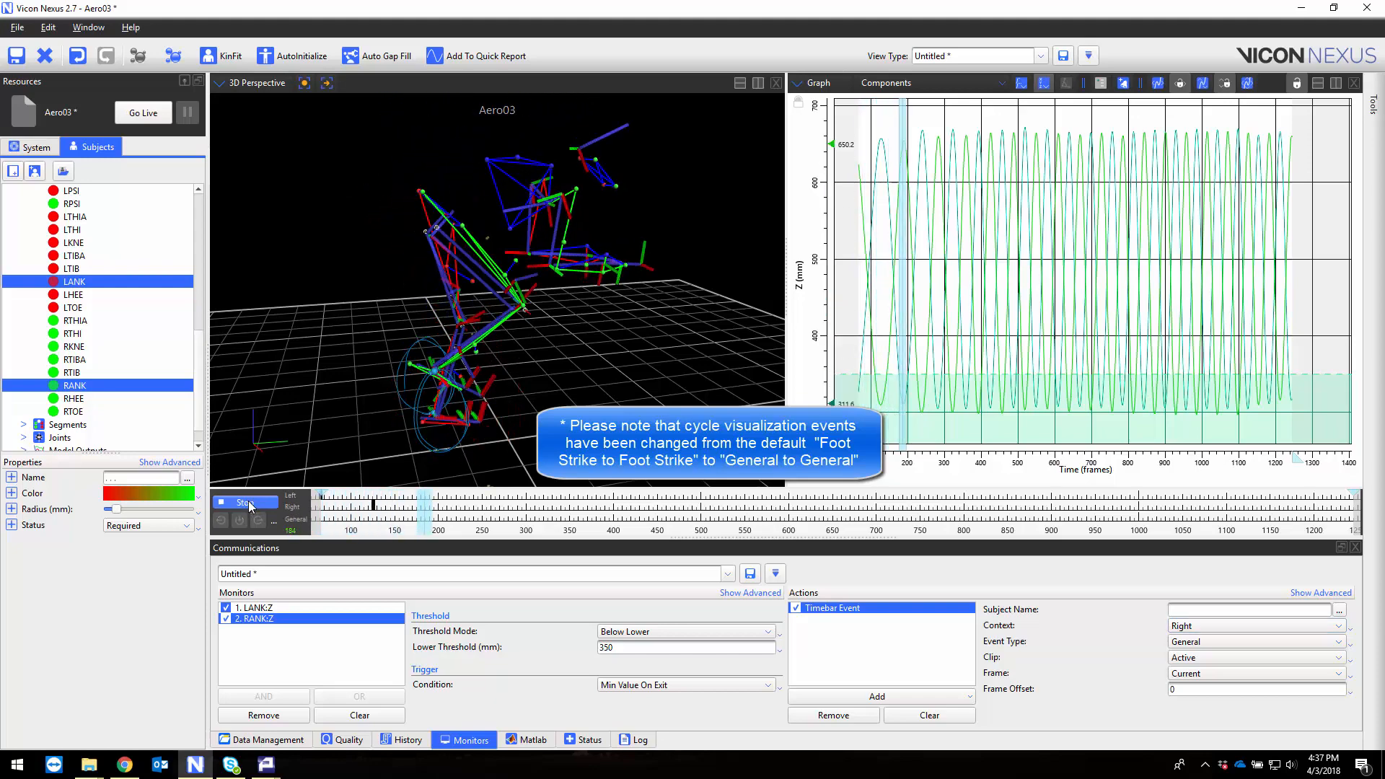